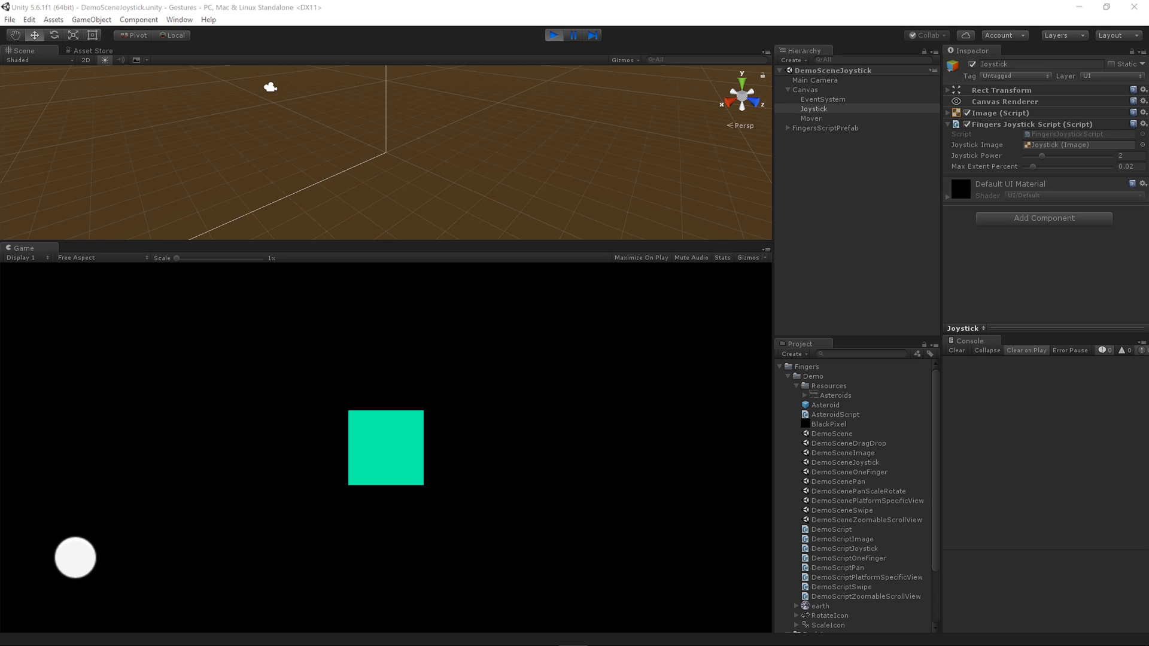
mouse_move(1019, 109)
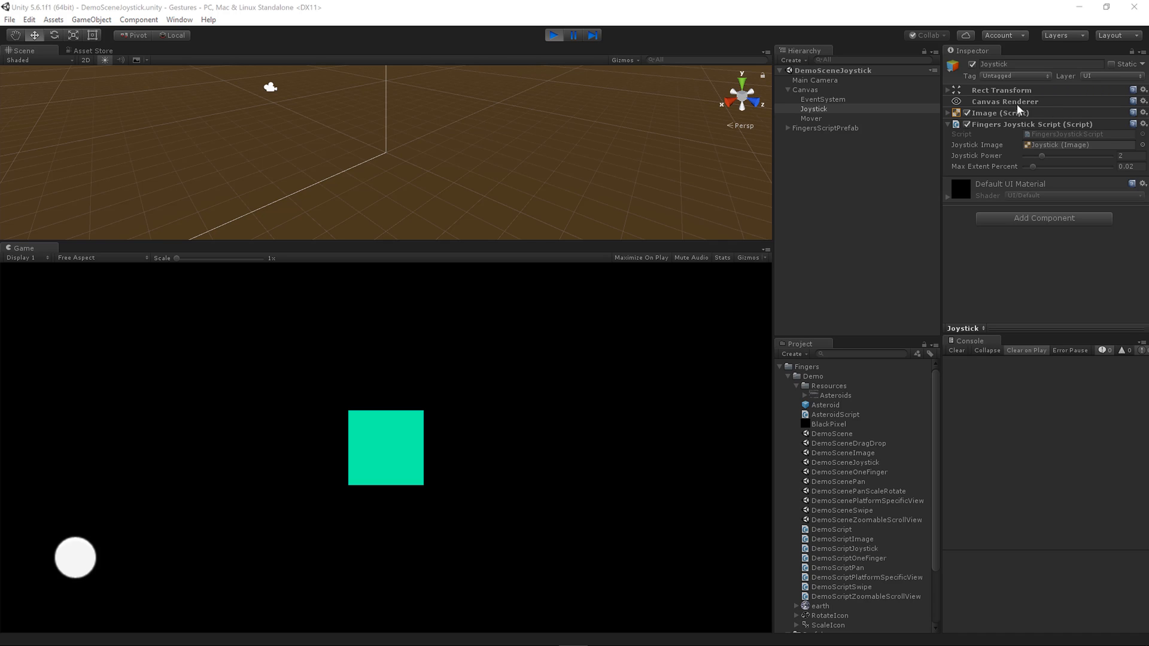
mouse_move(861, 466)
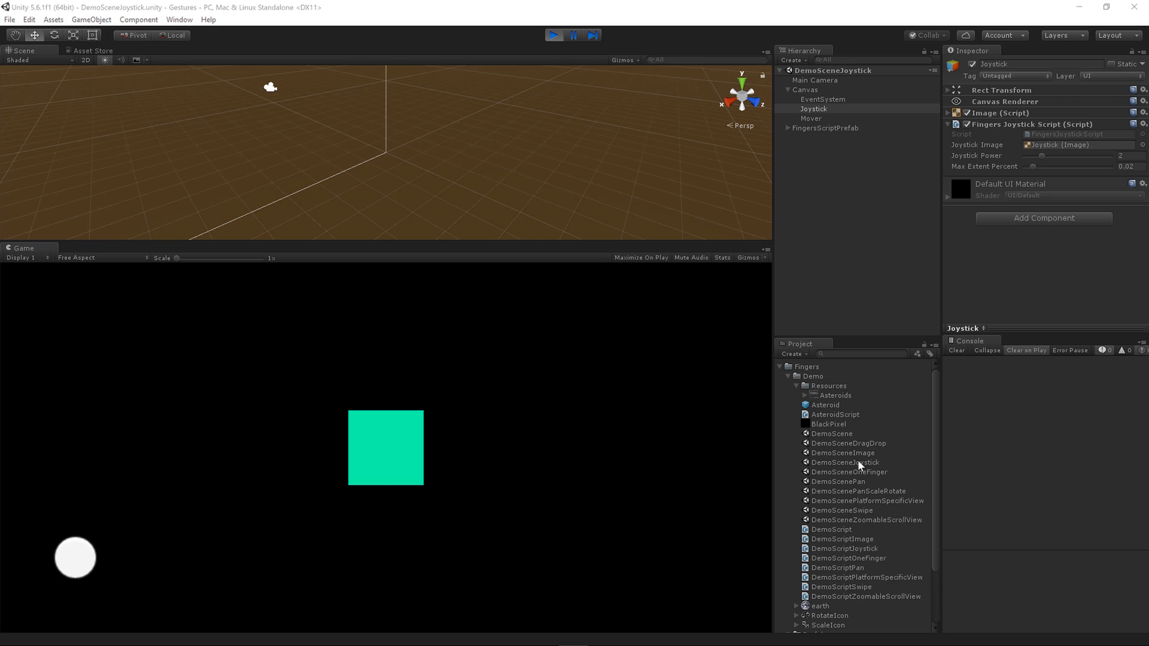
mouse_move(815, 130)
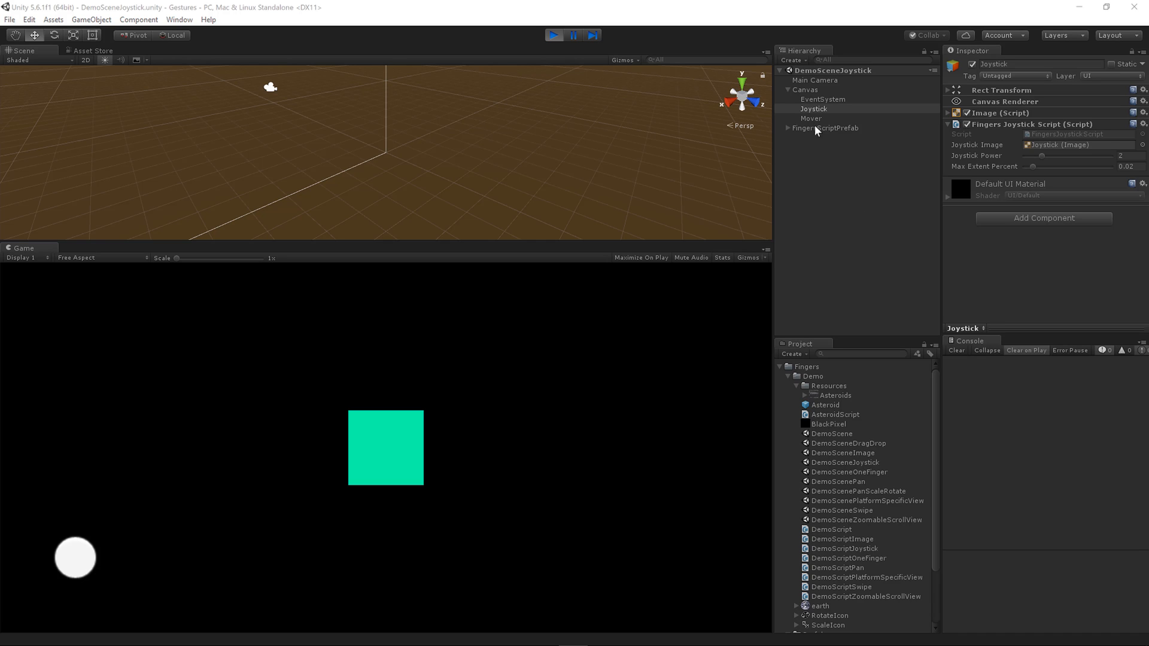
mouse_move(816, 119)
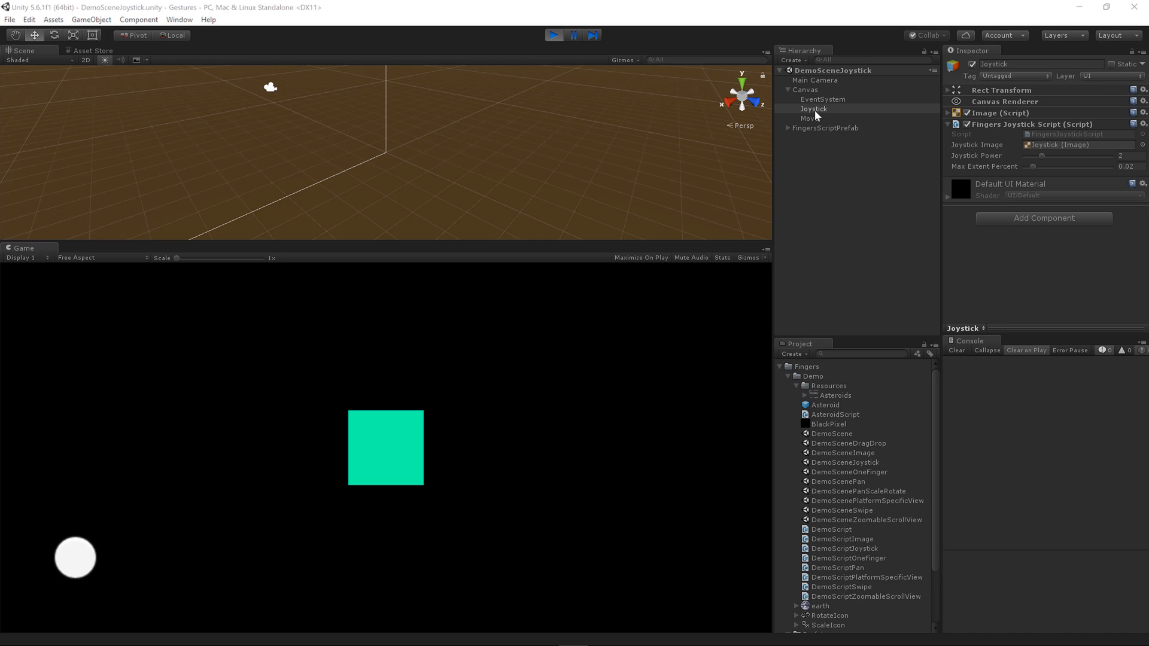
- Select Mover, then Canvas in the Hierarchy to show the demo script with Mover and Speed 250
left_click(812, 118)
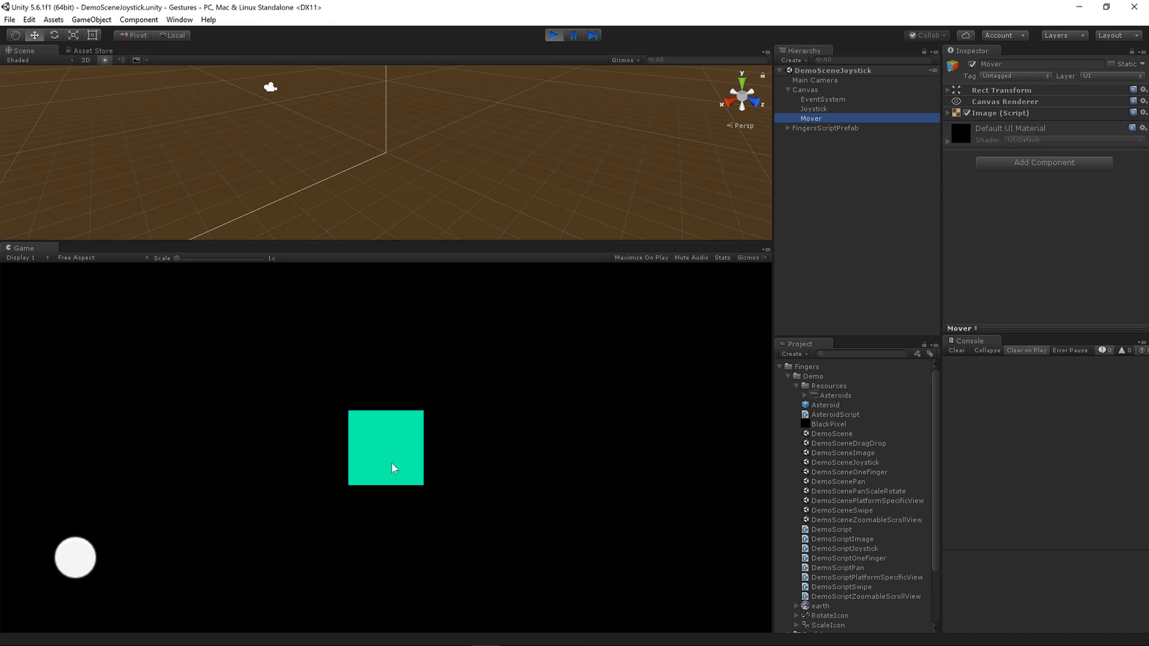
left_click(813, 109)
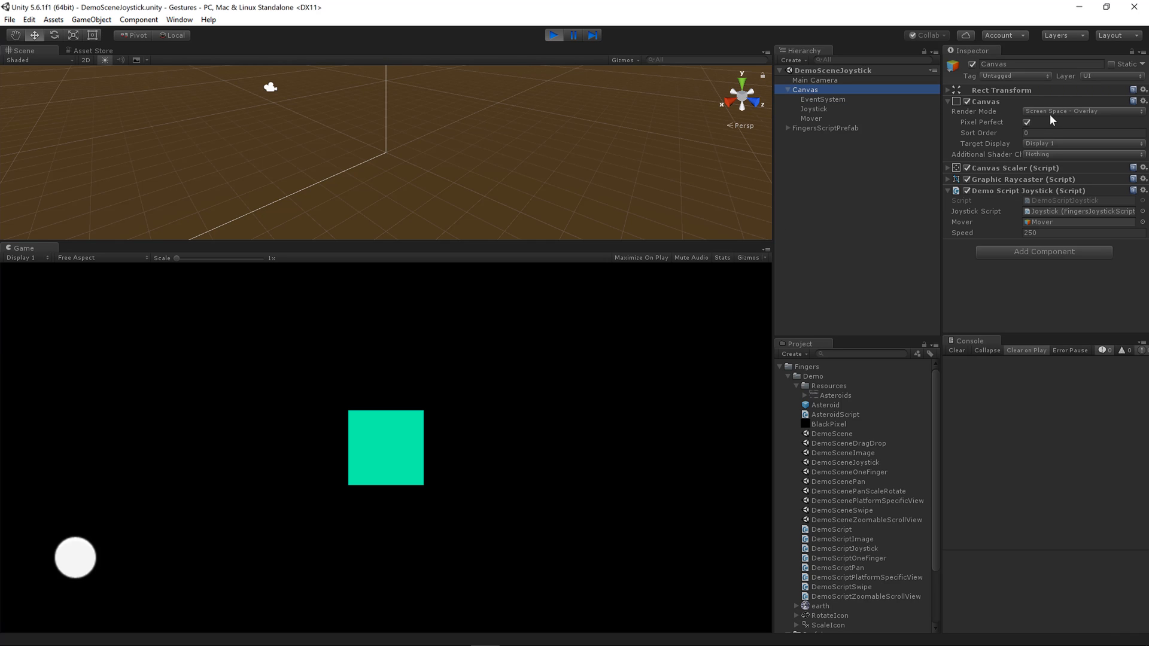
mouse_move(1054, 118)
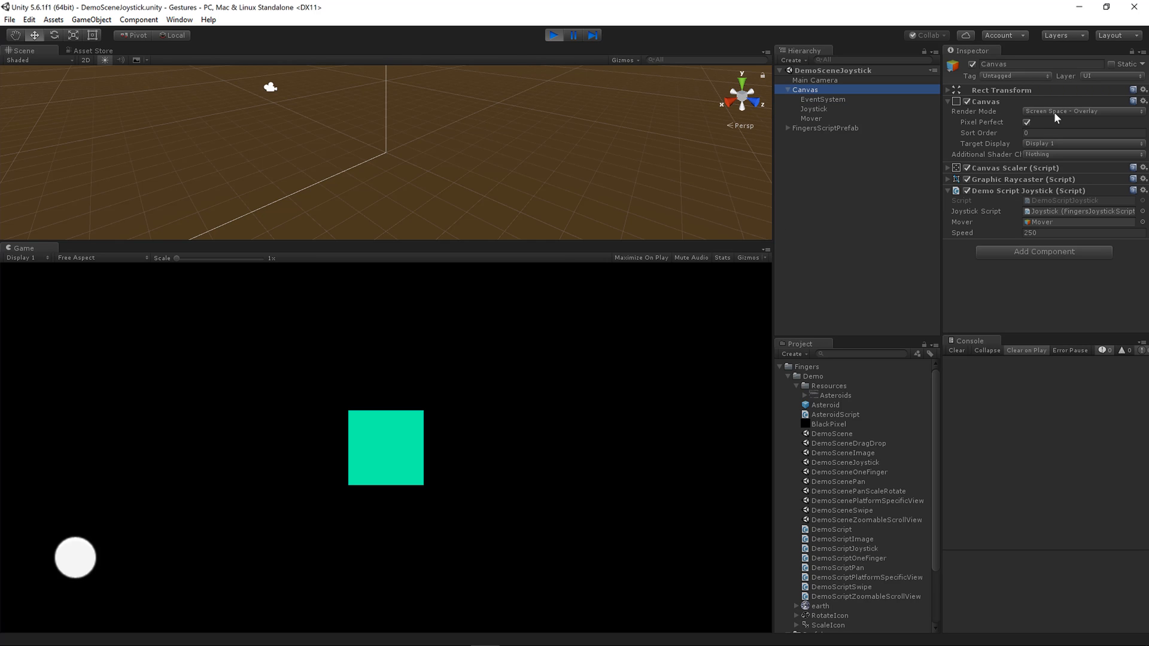
mouse_move(1049, 221)
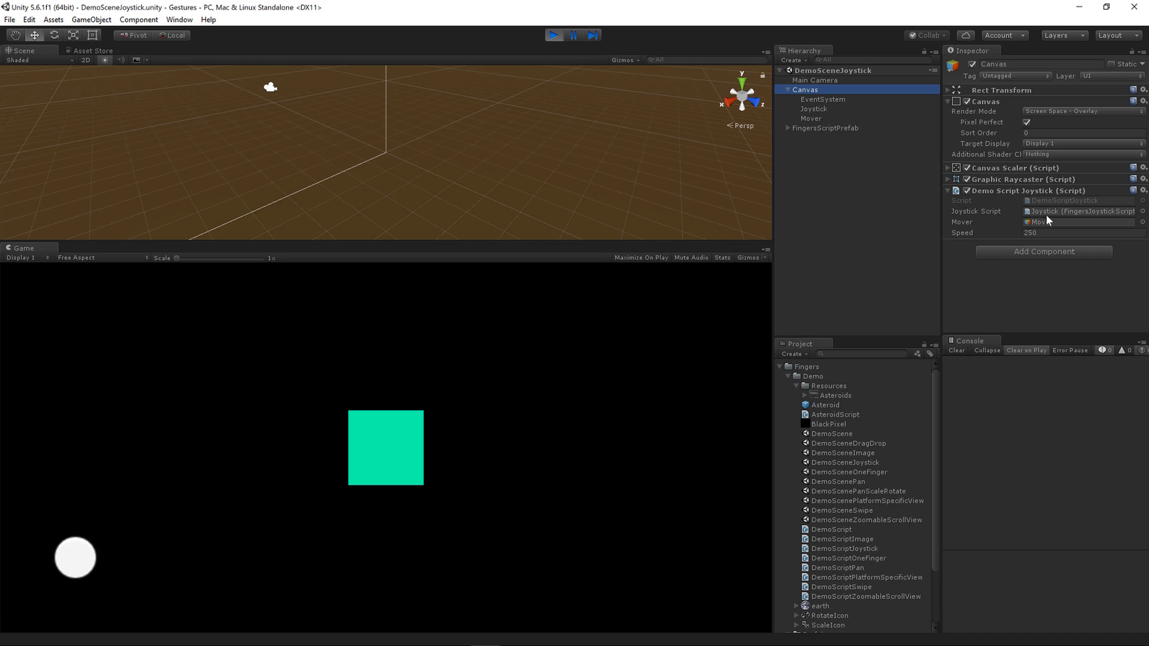
mouse_move(1050, 220)
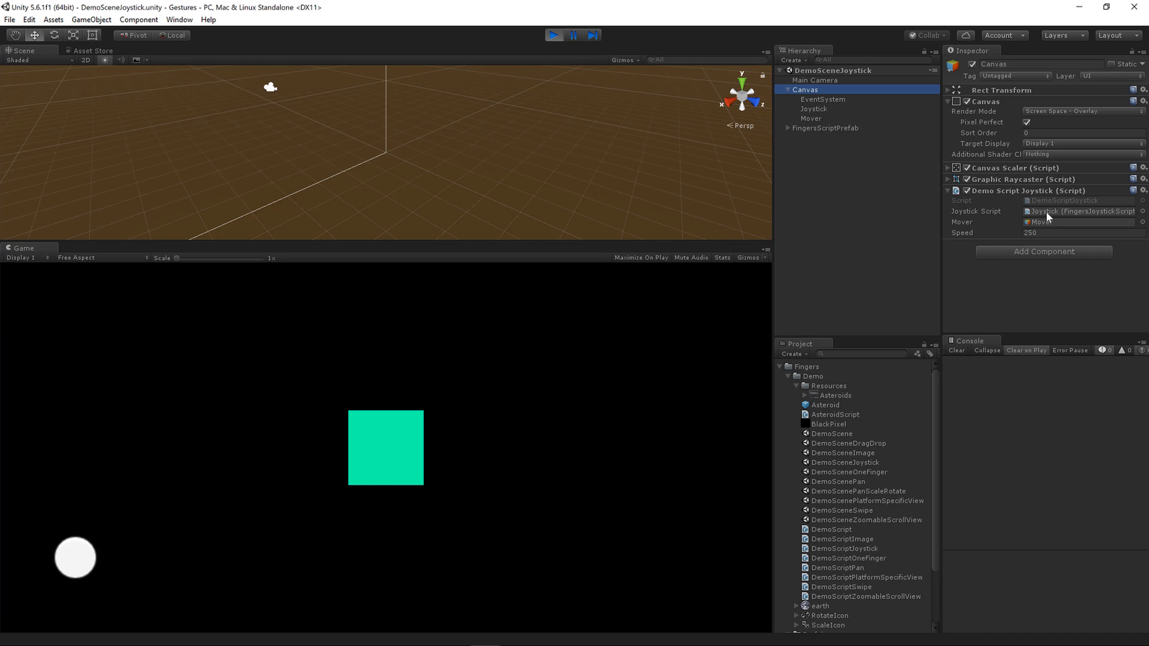
mouse_move(1046, 223)
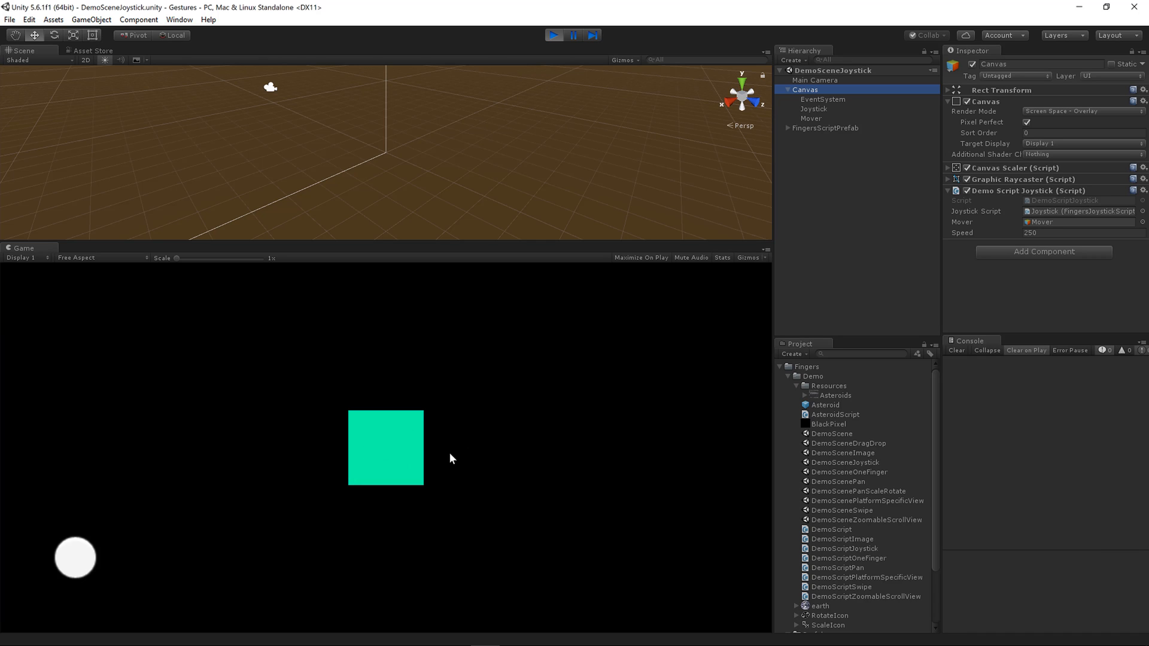
mouse_move(482, 441)
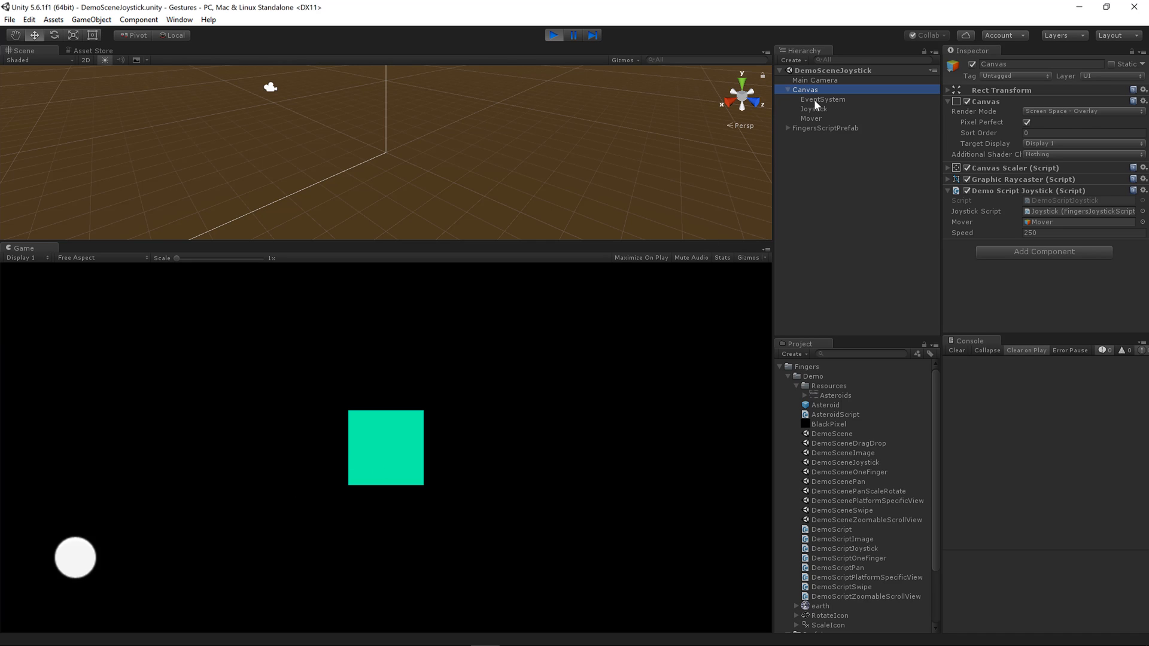
- Select the Joystick object to show Joystick Power 2 and Max Extent Percent 0.02
left_click(813, 109)
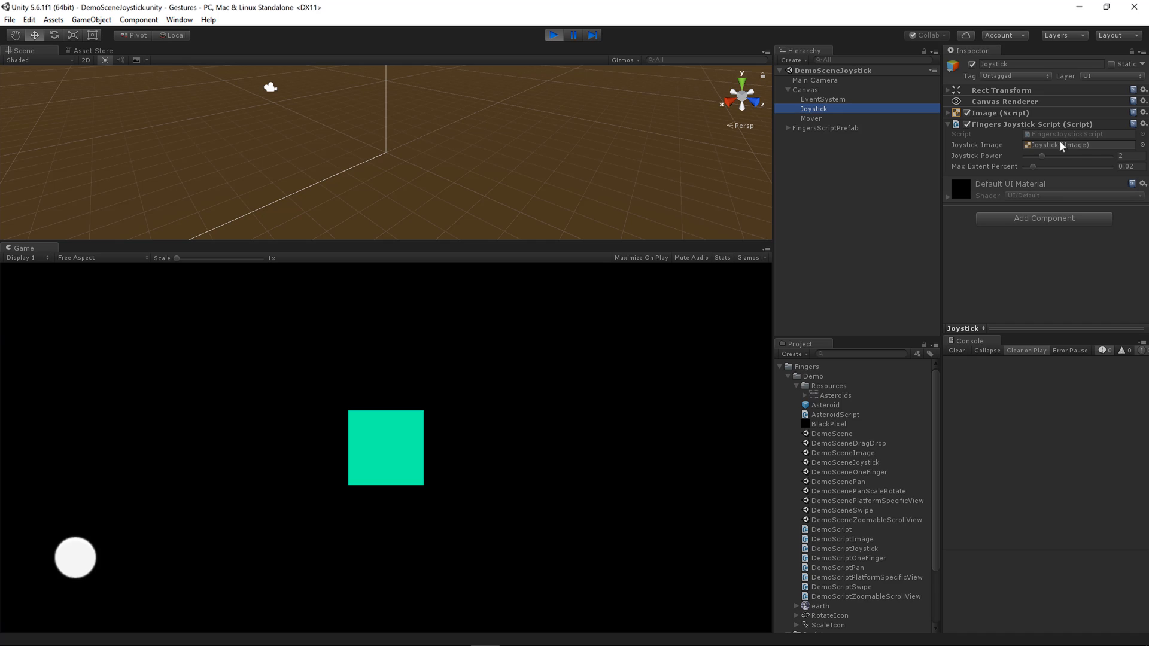
mouse_move(1059, 148)
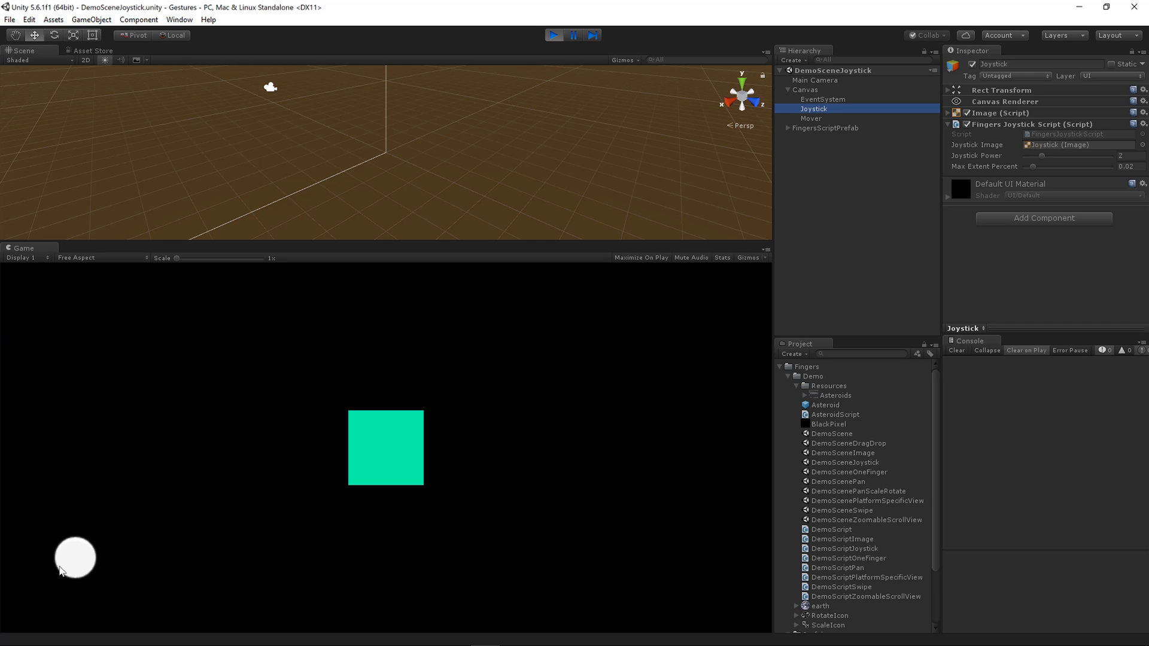
mouse_move(83, 545)
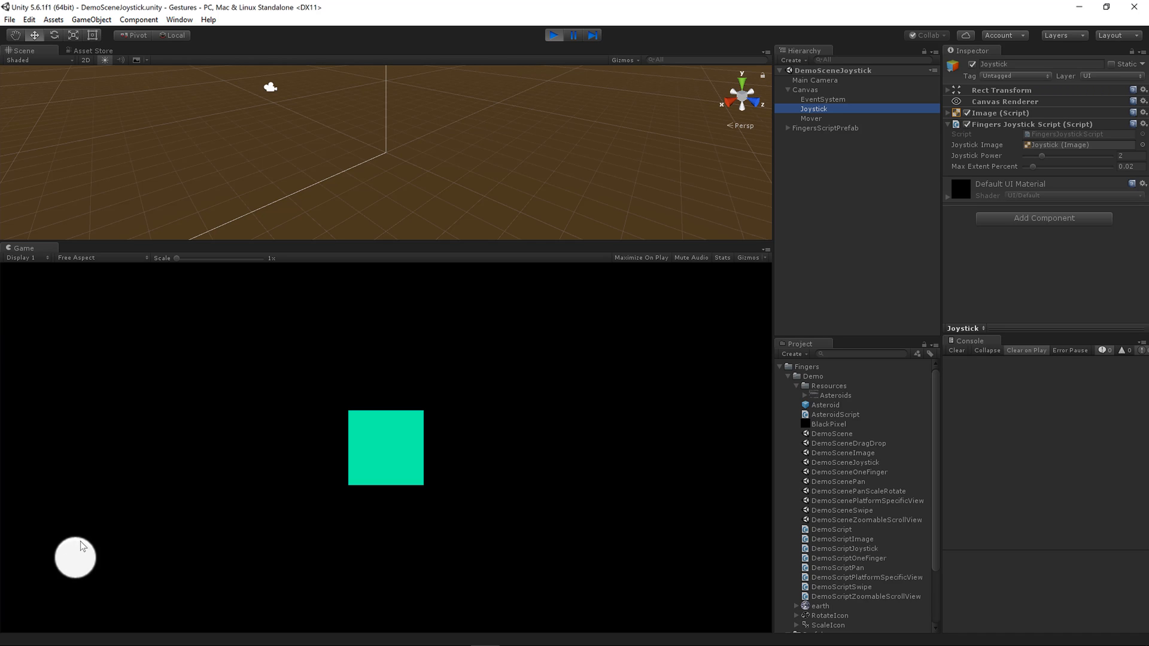
mouse_move(195, 572)
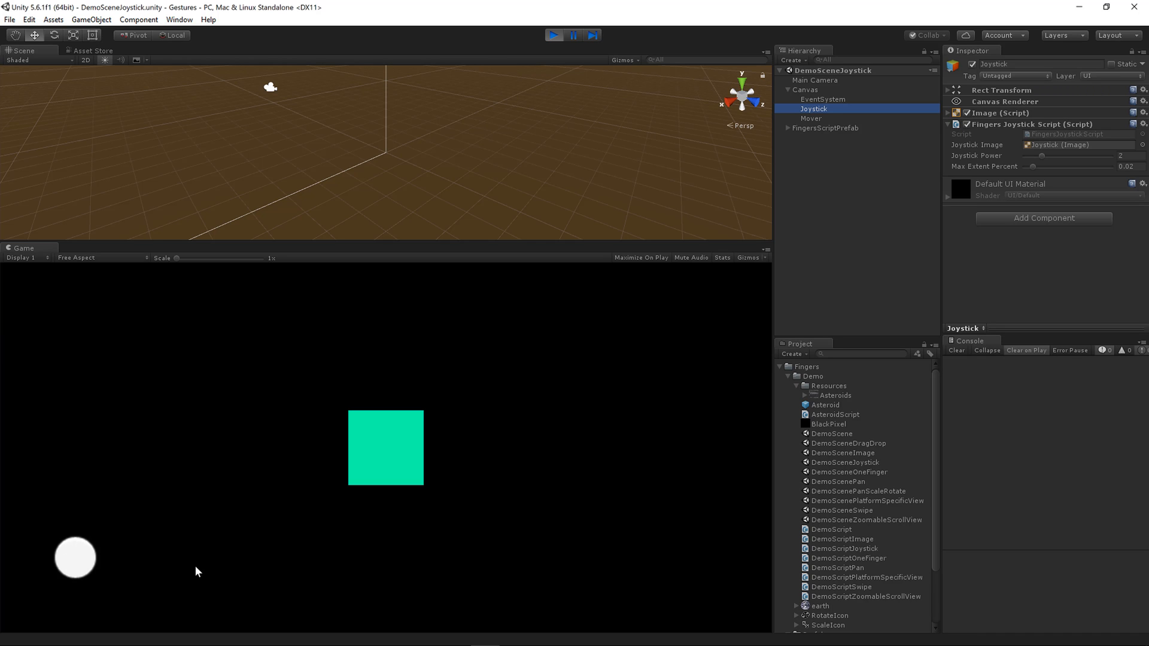
mouse_move(770, 316)
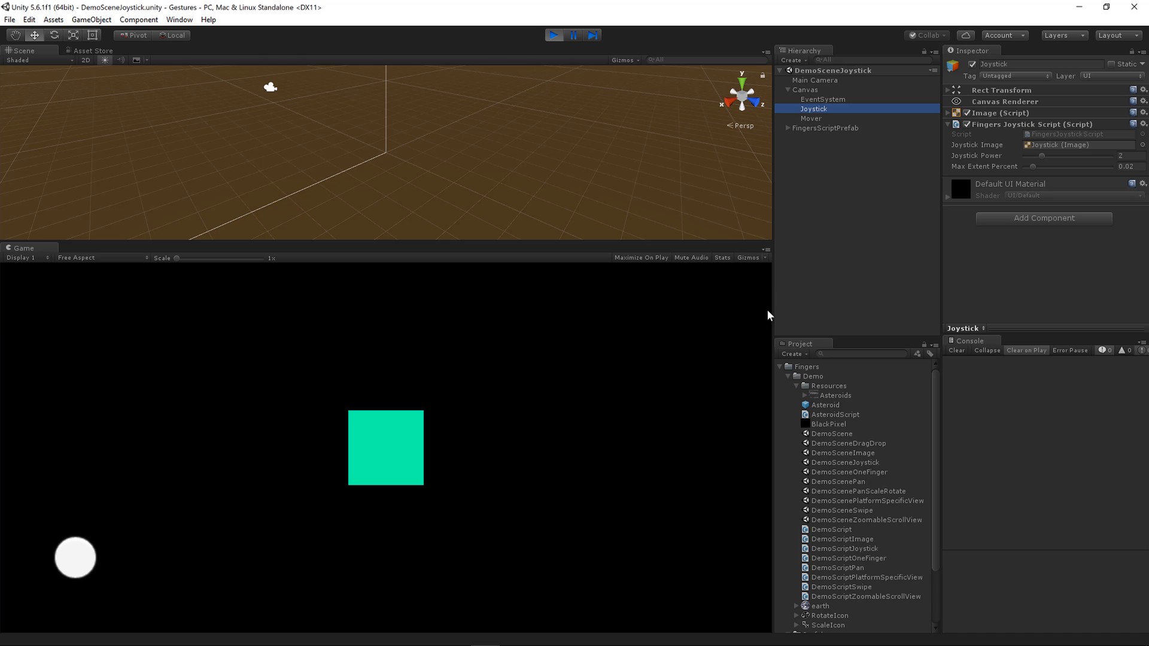
mouse_move(1005, 159)
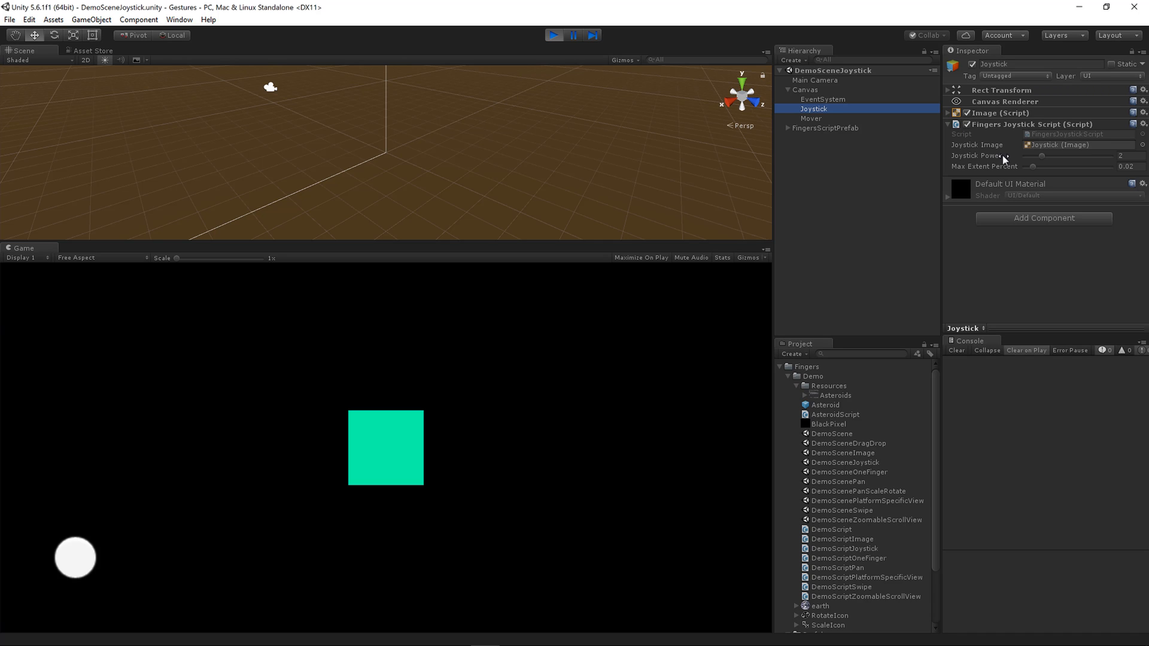
mouse_move(1030, 163)
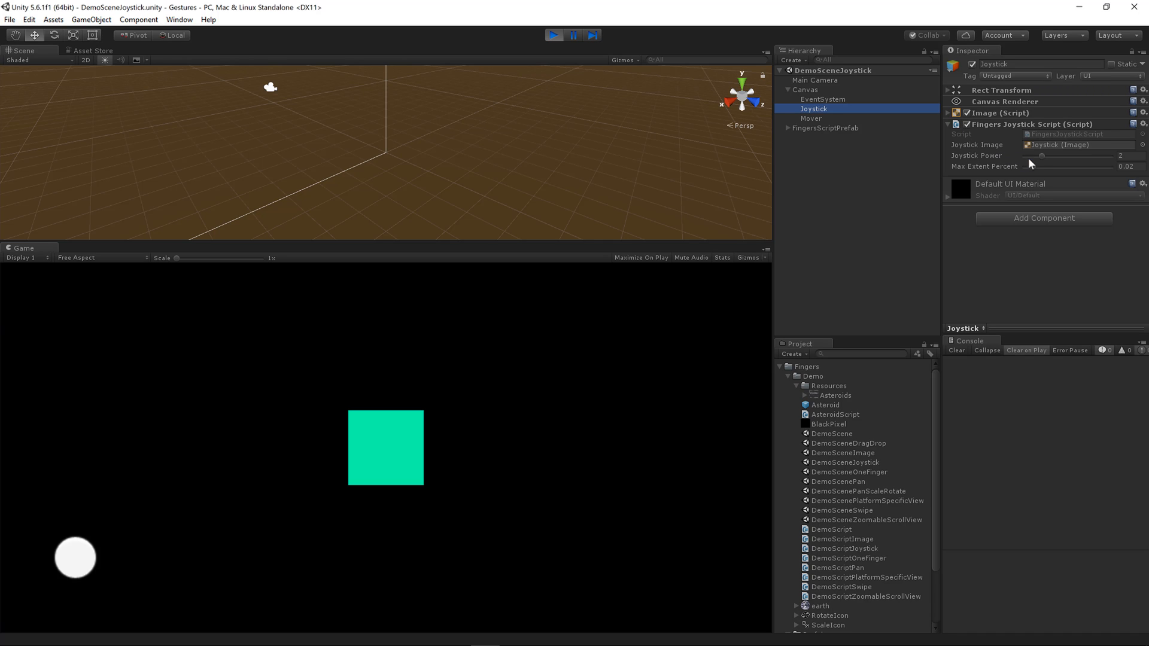
mouse_move(1040, 161)
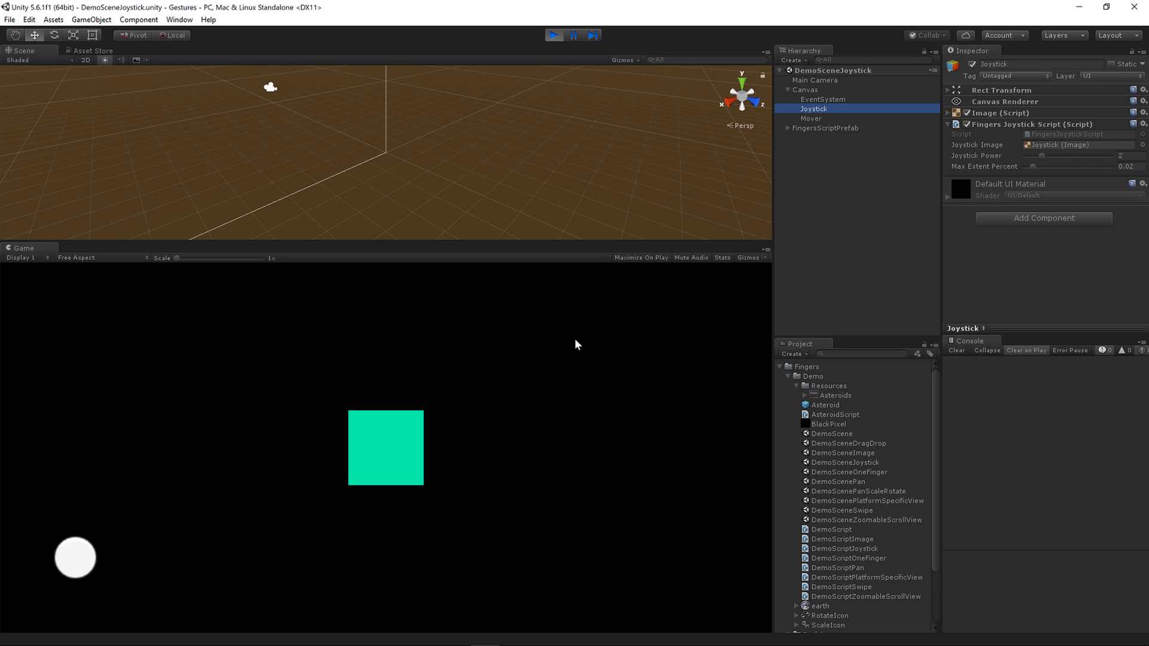
mouse_move(547, 354)
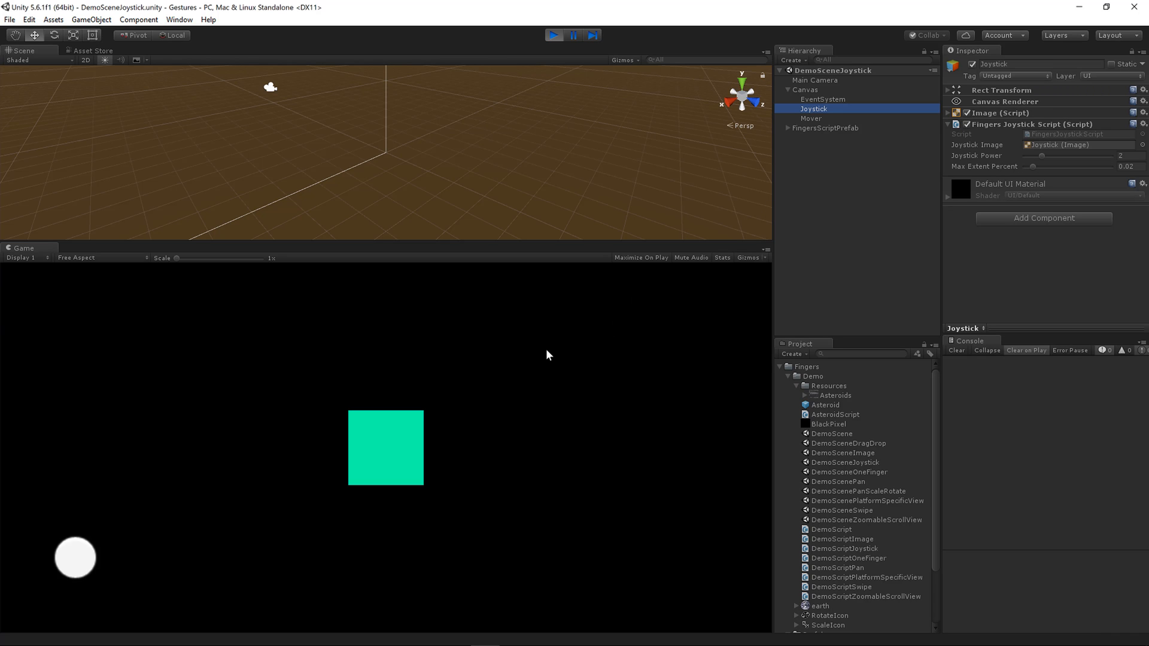
mouse_move(1015, 181)
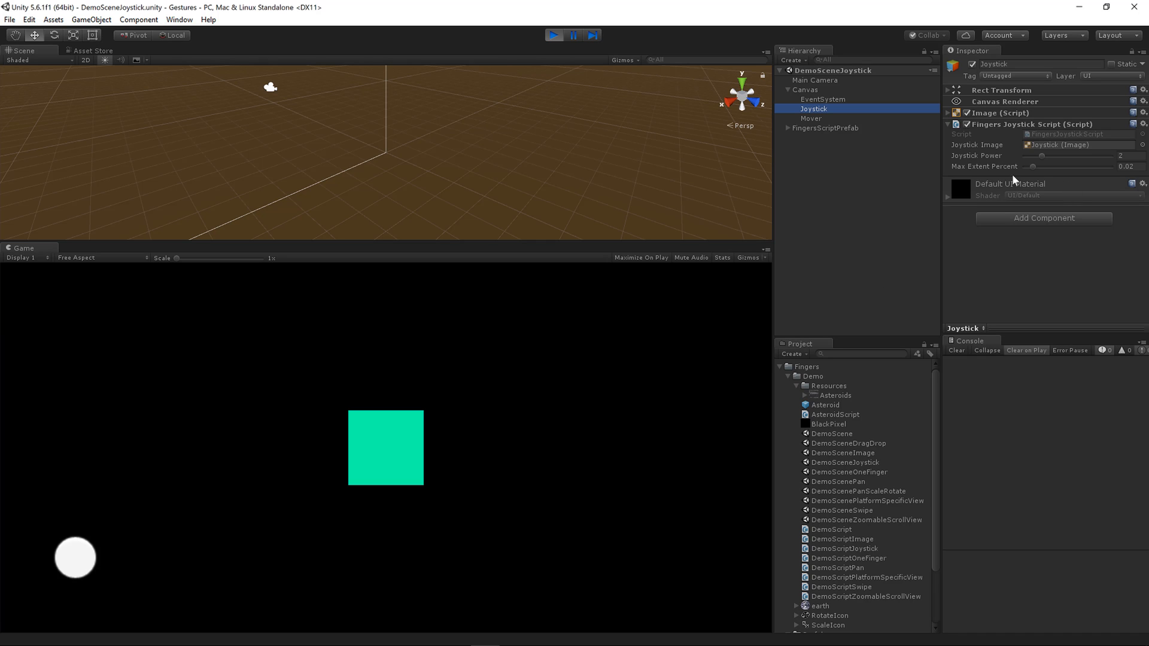
mouse_move(410, 603)
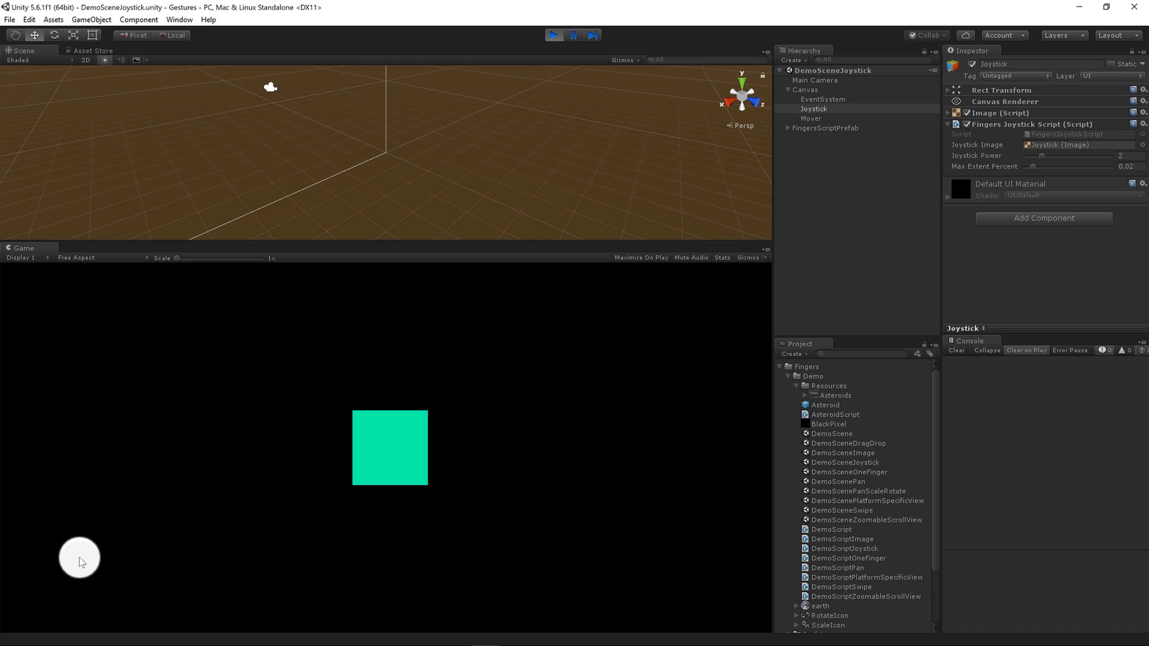
- Steer the teal square to the right using the on-screen joystick in the running demo
left_click_drag(79, 559, 98, 559)
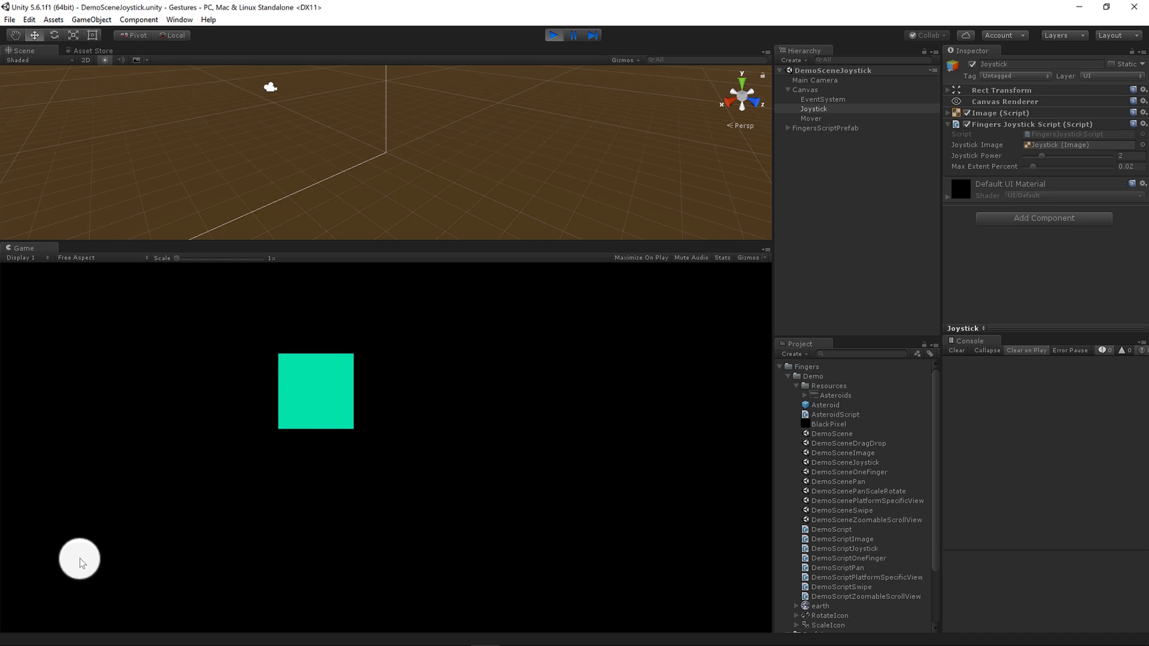
left_click_drag(79, 560, 97, 570)
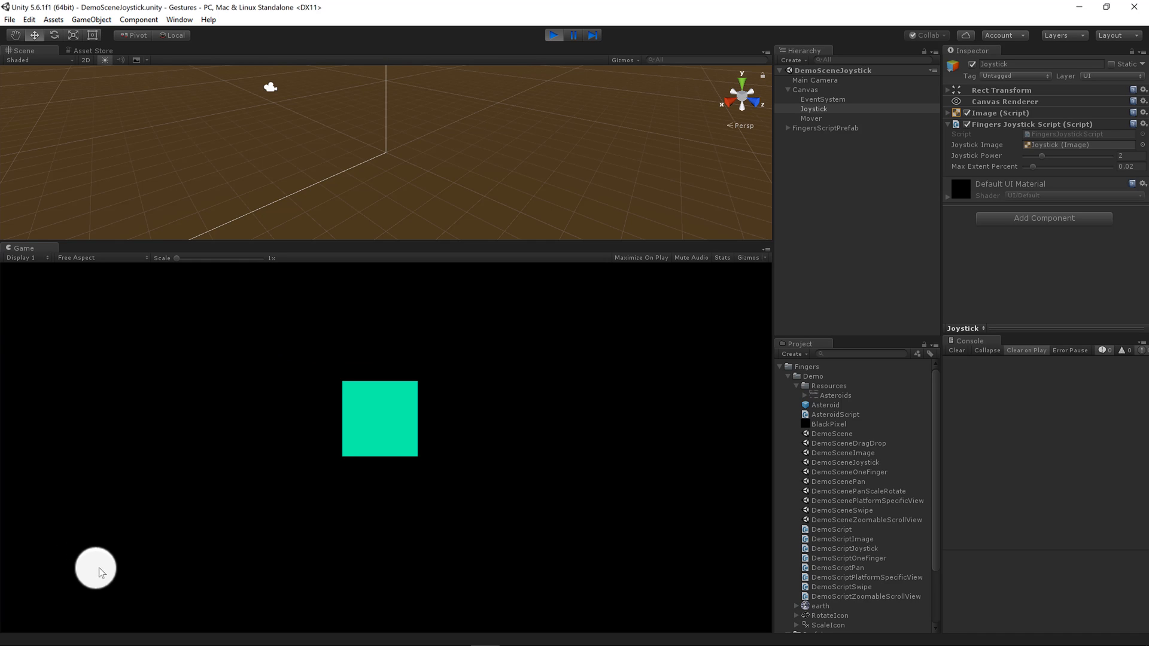
left_click_drag(94, 570, 70, 561)
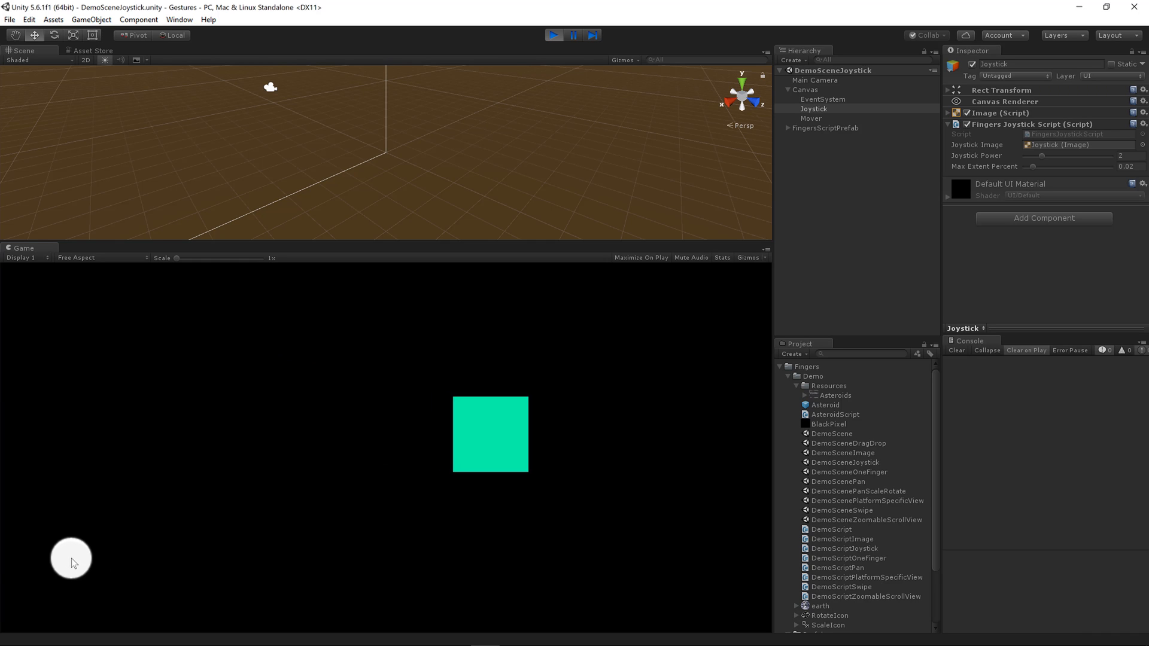
- Lower Joystick Power from 2 toward 0.01 and steer the square to feel the change
left_click_drag(1056, 155, 1018, 155)
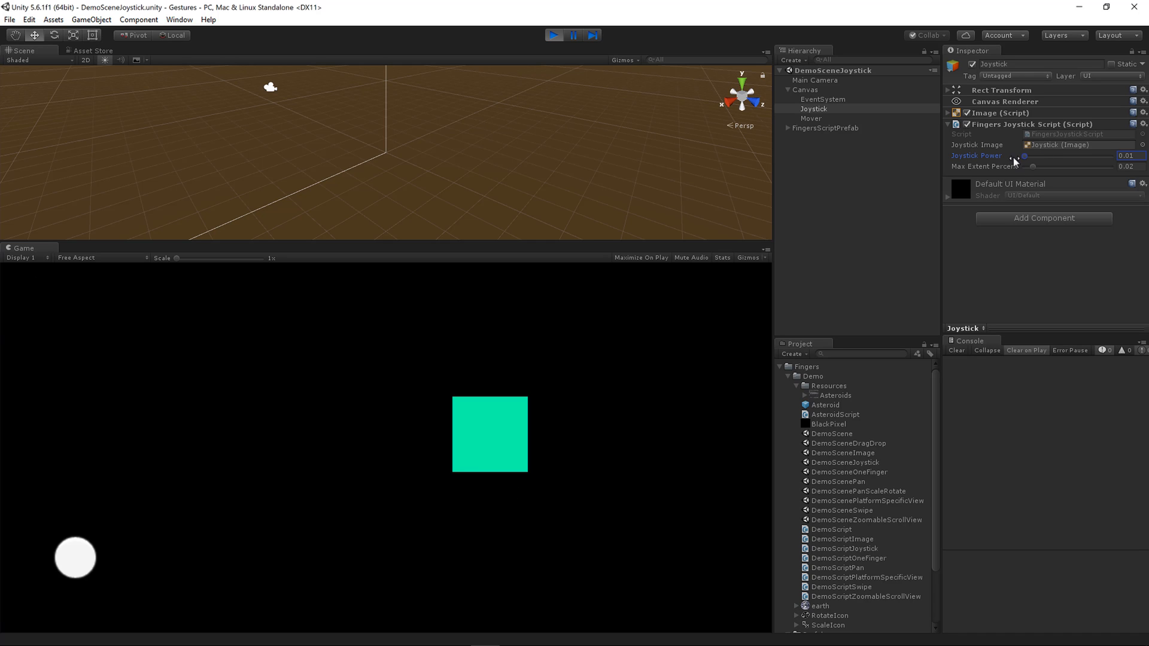
mouse_move(77, 564)
type("10")
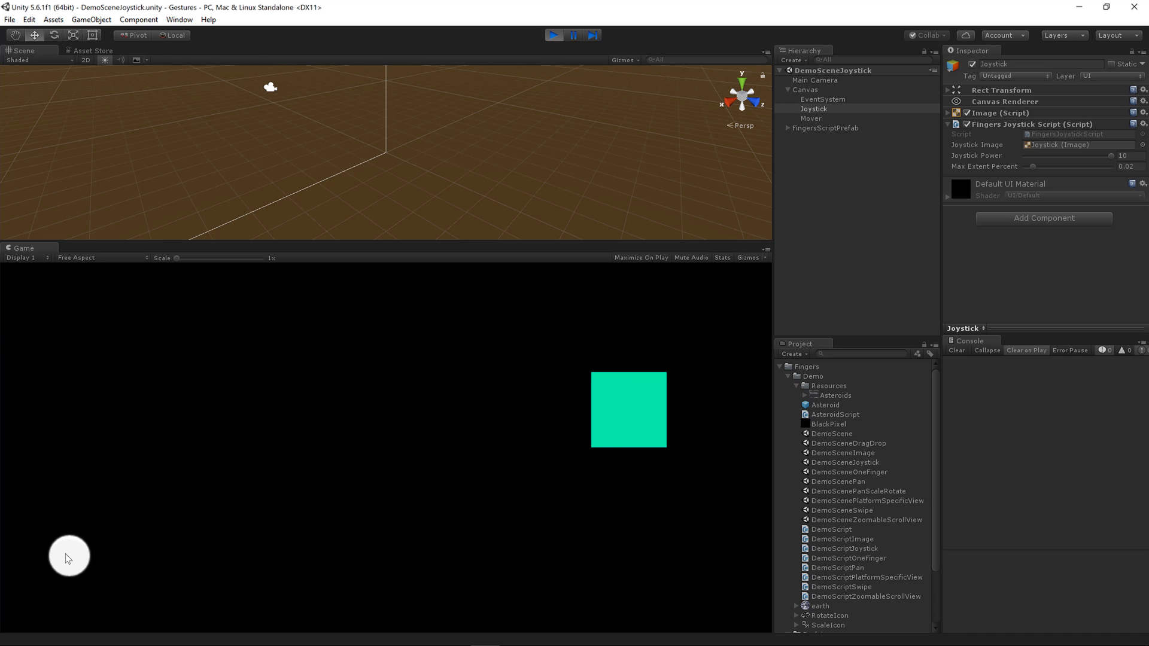
left_click_drag(69, 557, 43, 559)
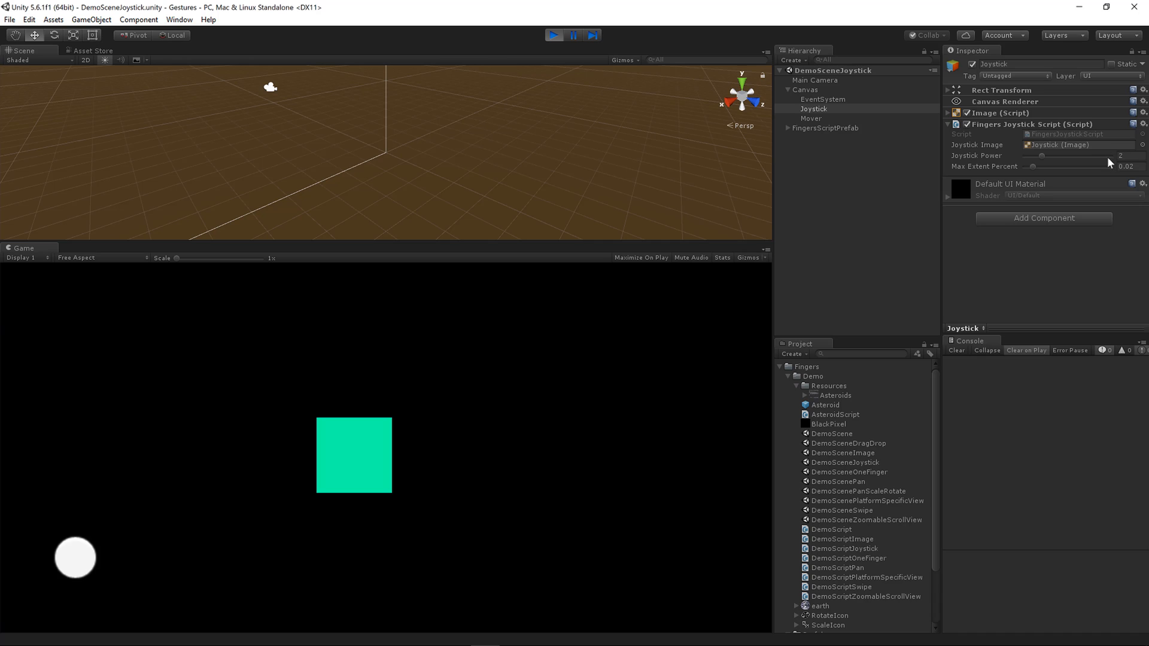
mouse_move(1033, 175)
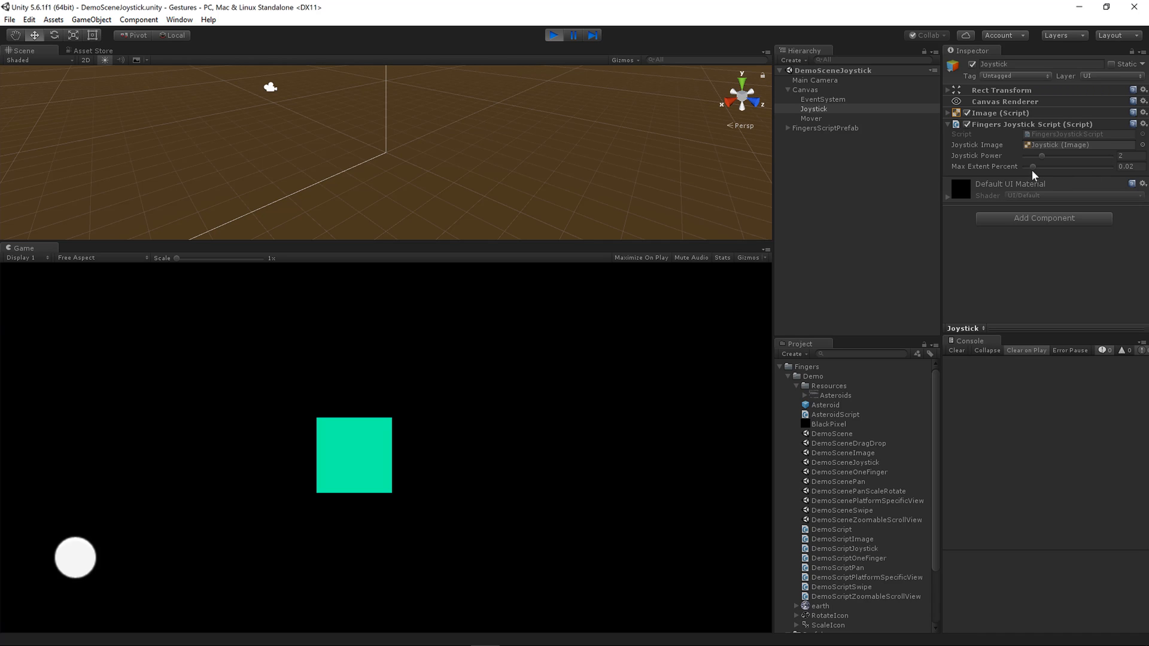
mouse_move(1035, 172)
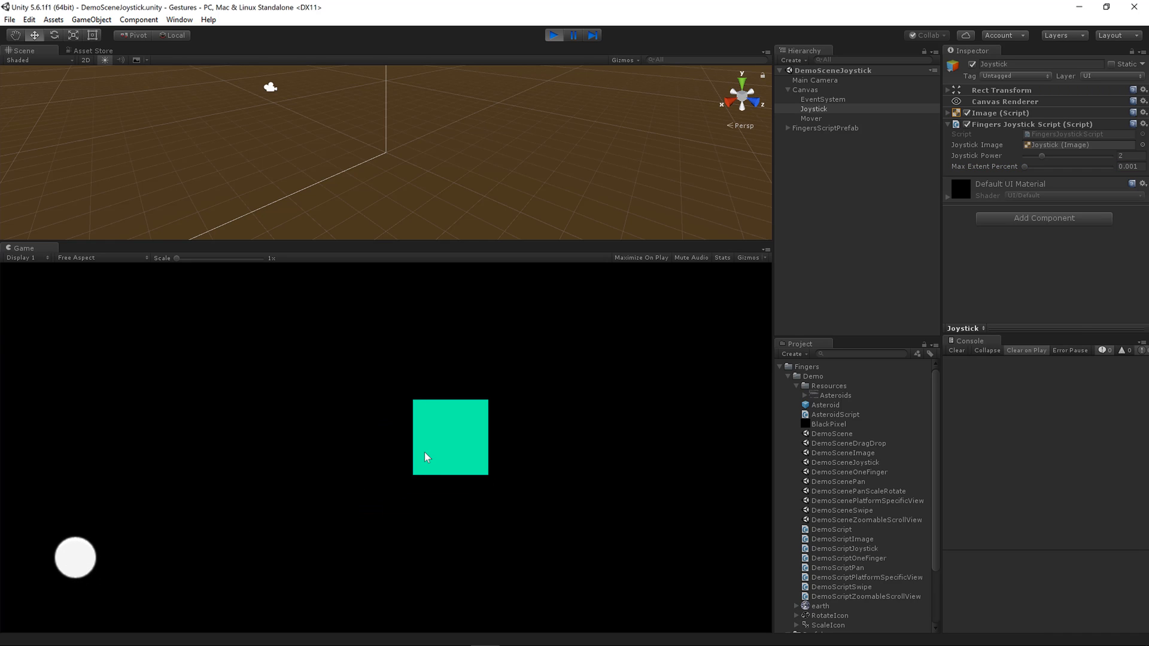
mouse_move(1024, 173)
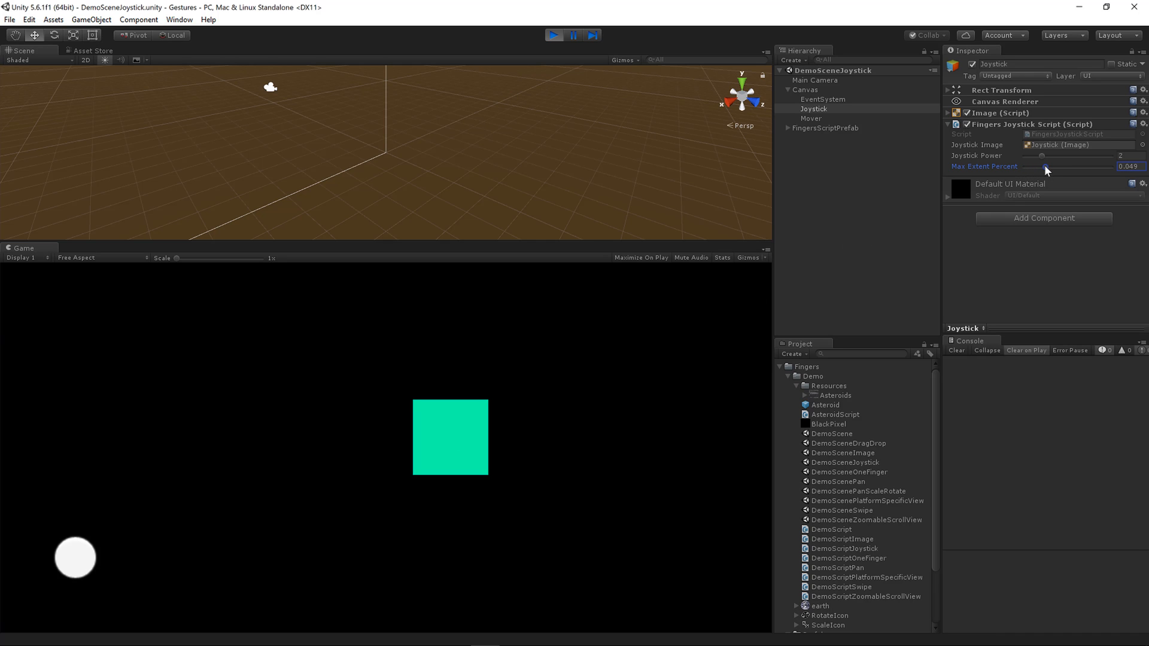
- Raise Max Extent Percent toward 0.059, steer the square right and back left, then return it to 0.02
left_click_drag(1040, 166, 1049, 166)
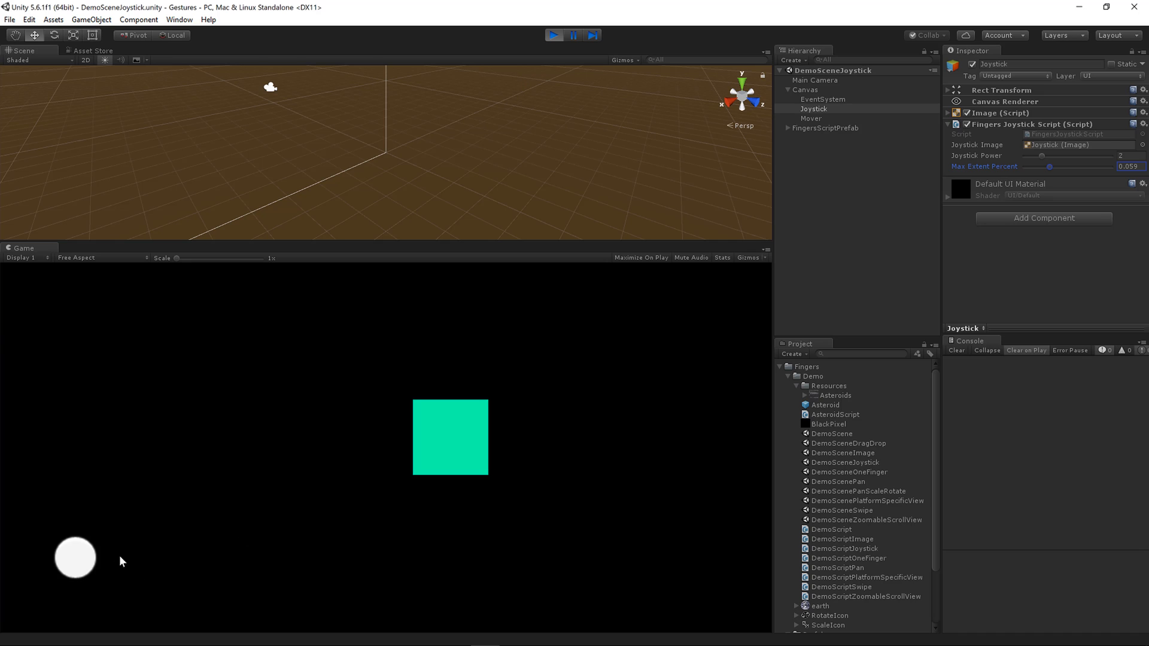
left_click_drag(75, 558, 142, 550)
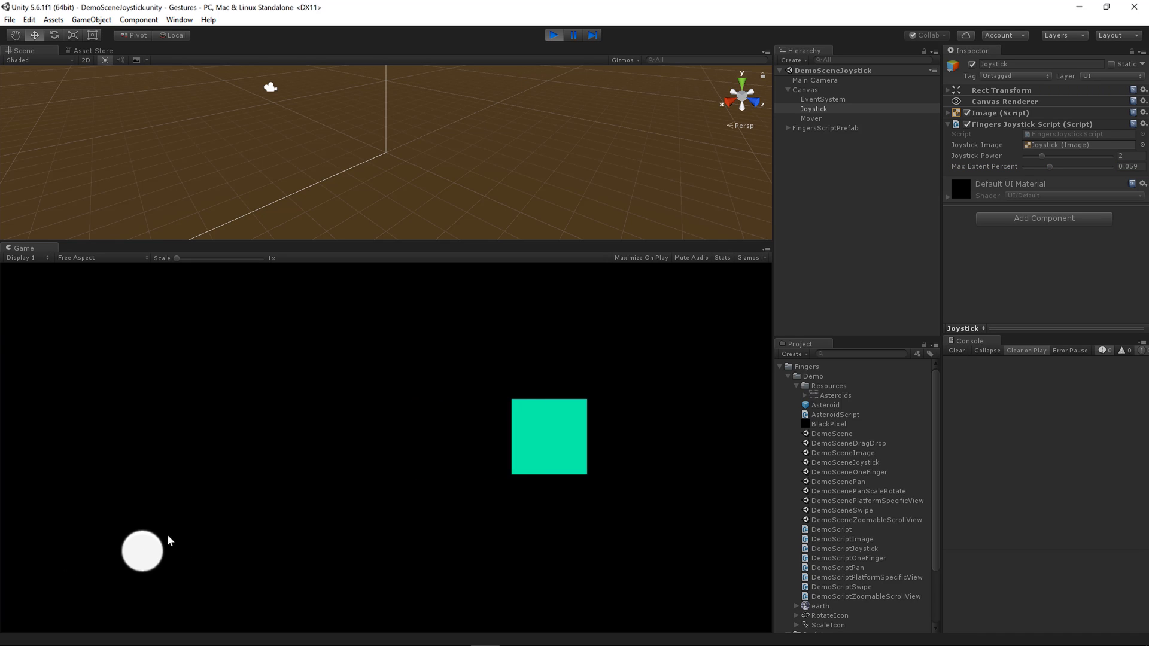
left_click_drag(142, 552, 60, 559)
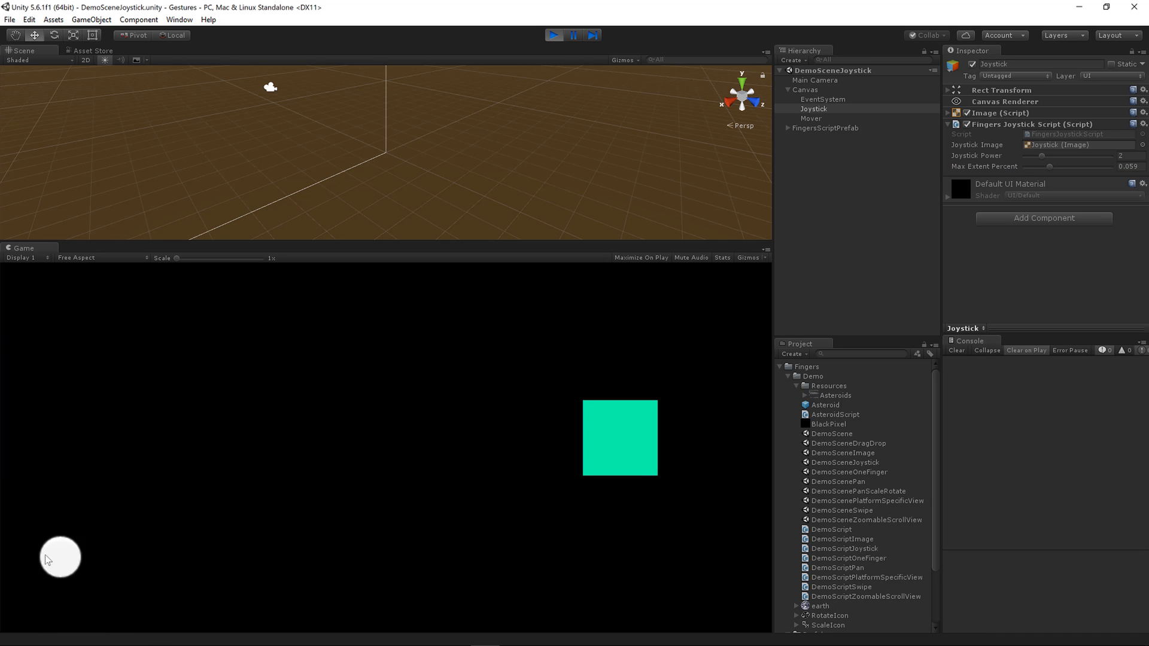
left_click_drag(60, 557, 11, 559)
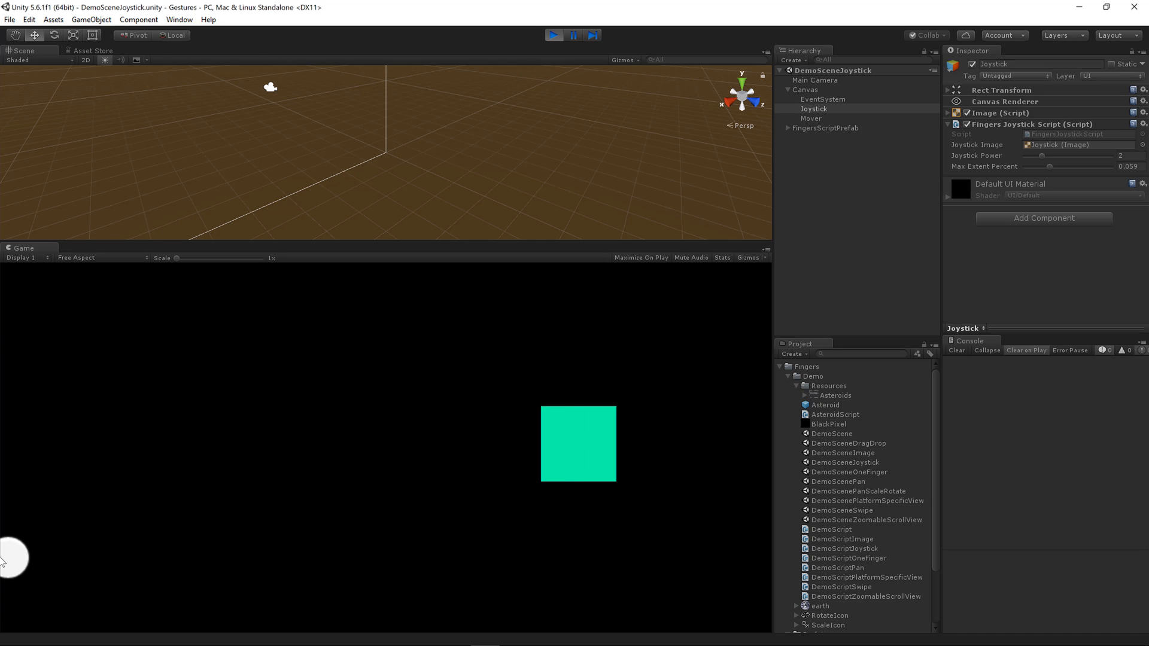
left_click_drag(11, 560, 67, 571)
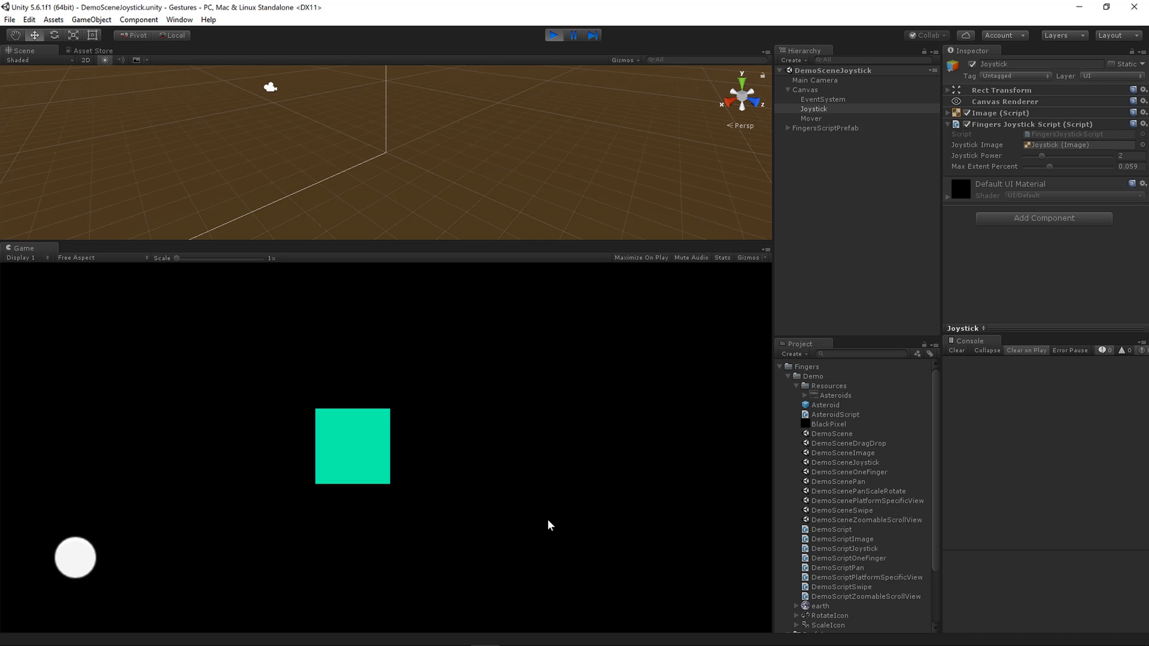
left_click_drag(1070, 167, 1033, 166)
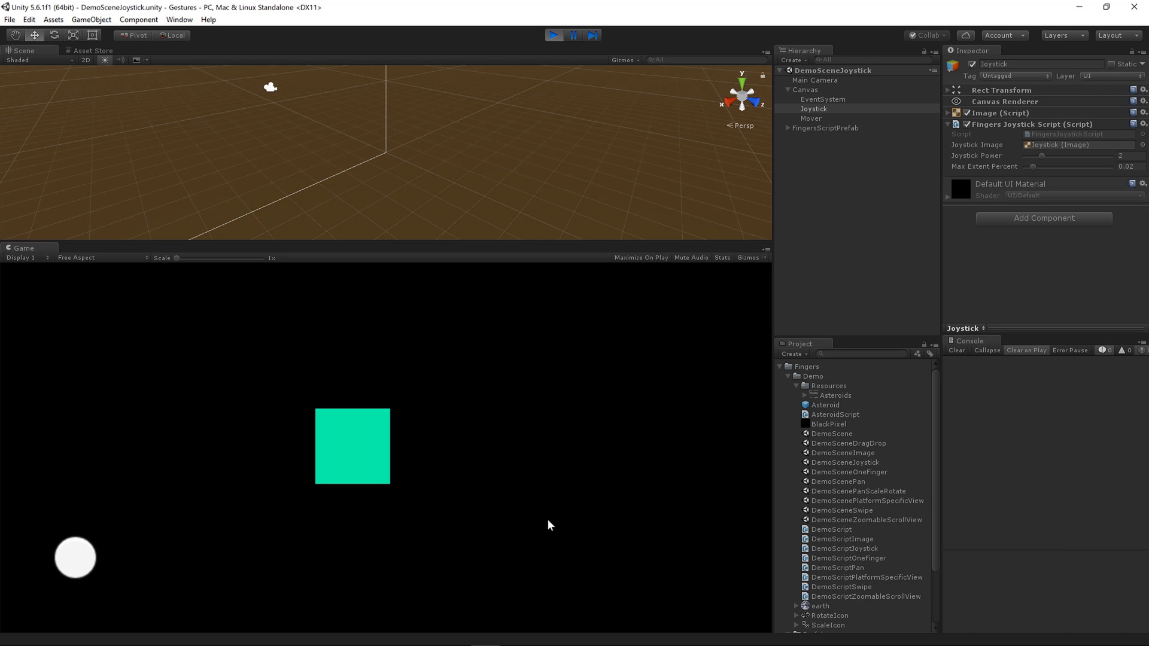
mouse_move(811, 108)
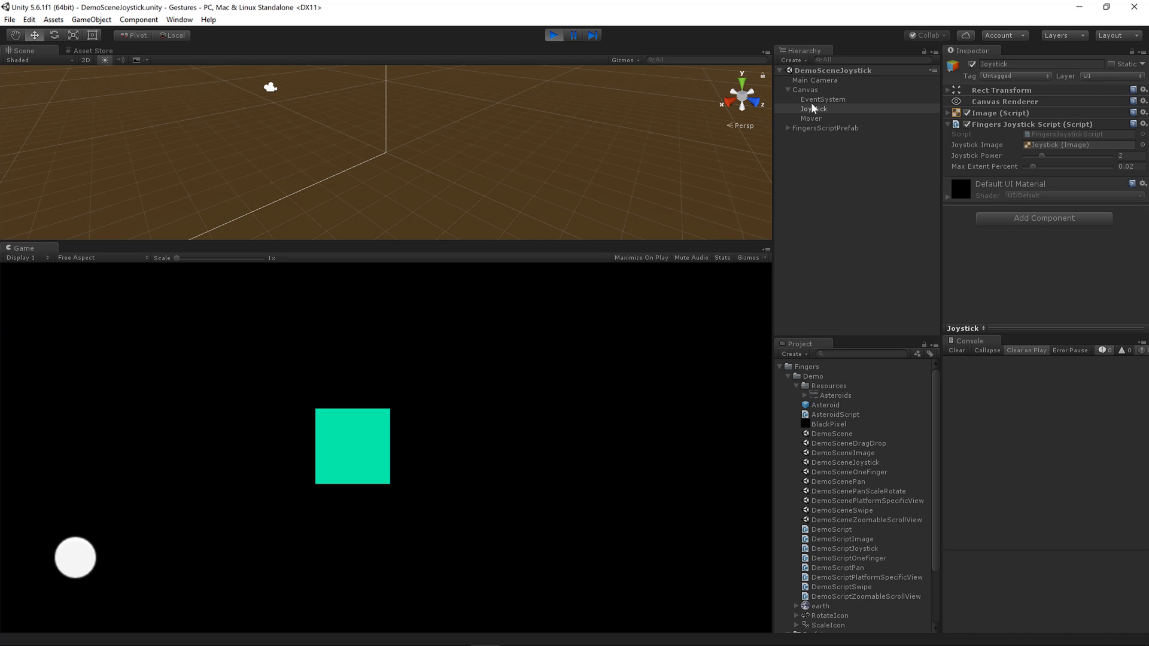
mouse_move(907, 144)
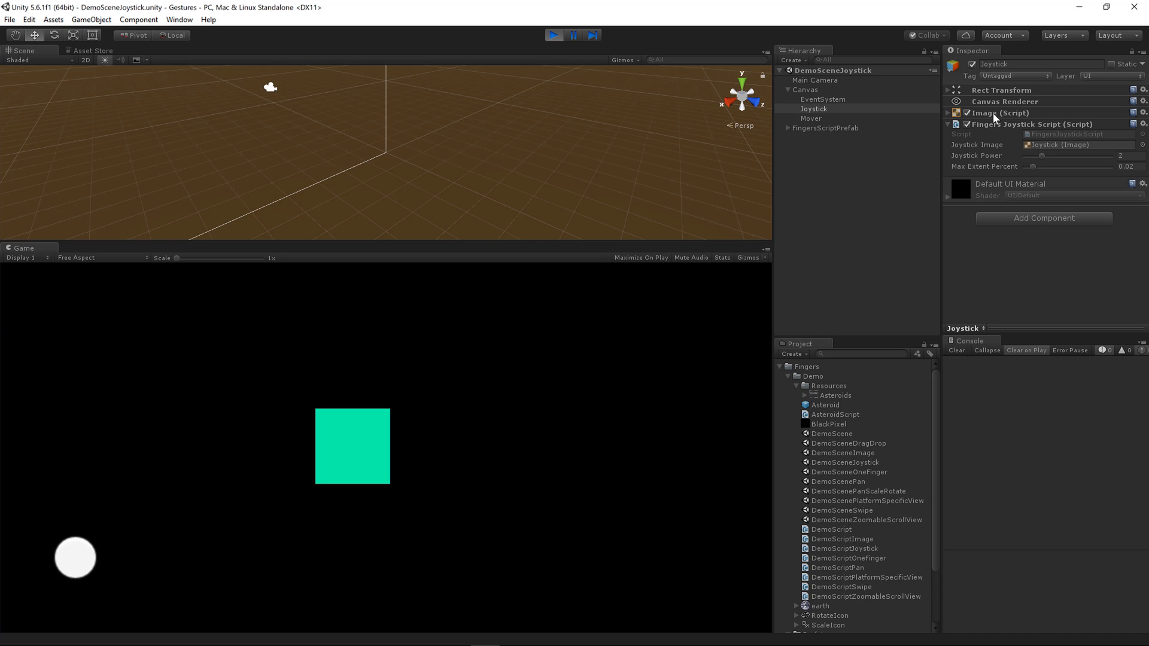
mouse_move(1044, 150)
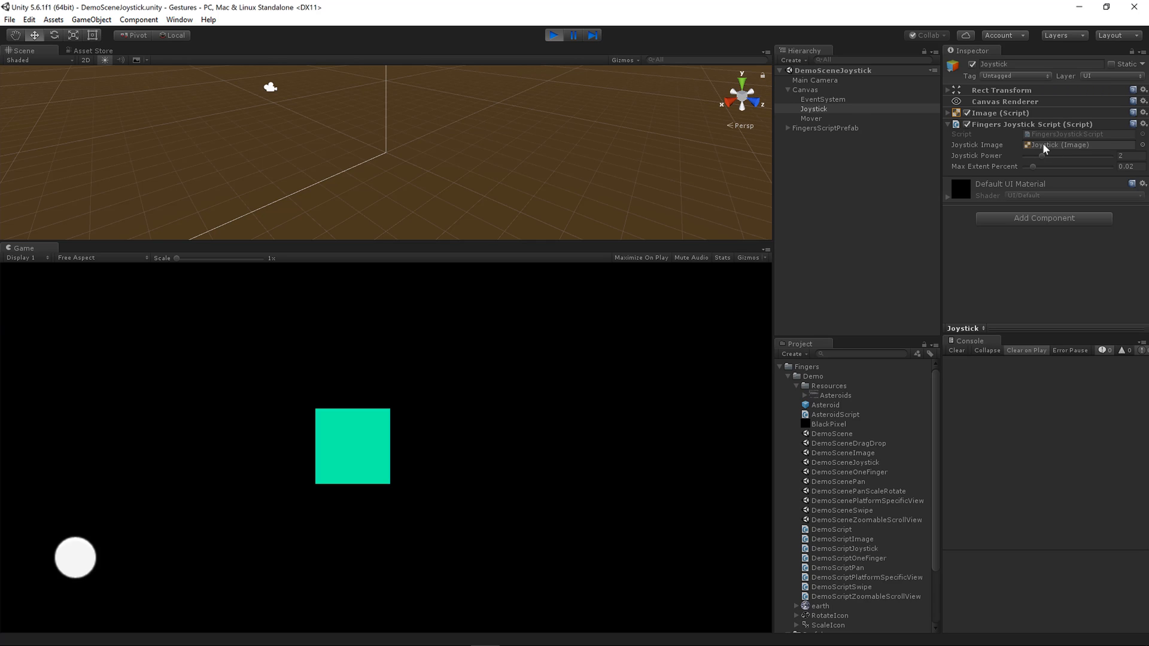
mouse_move(1048, 148)
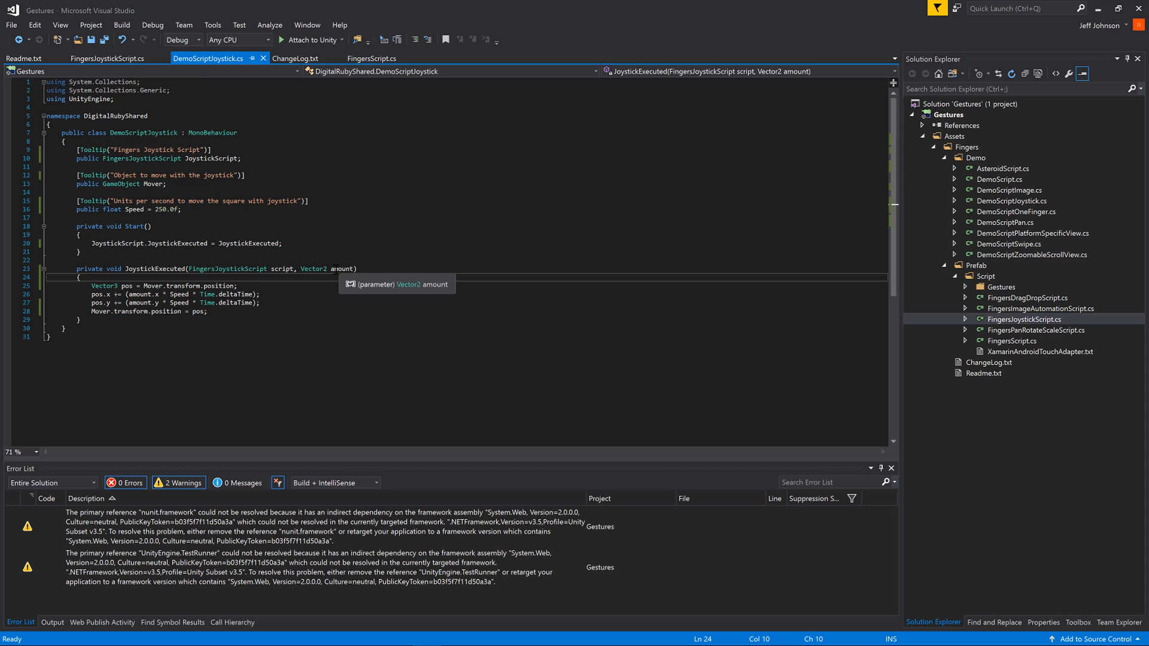
mouse_move(96, 289)
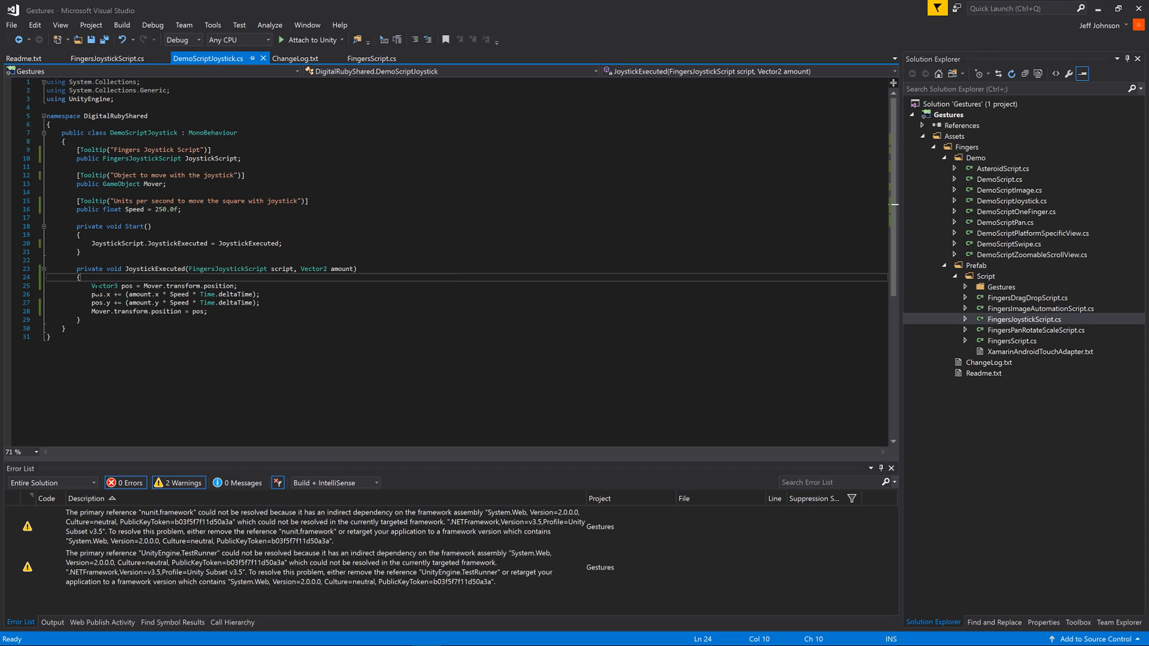
triple_click(163, 285)
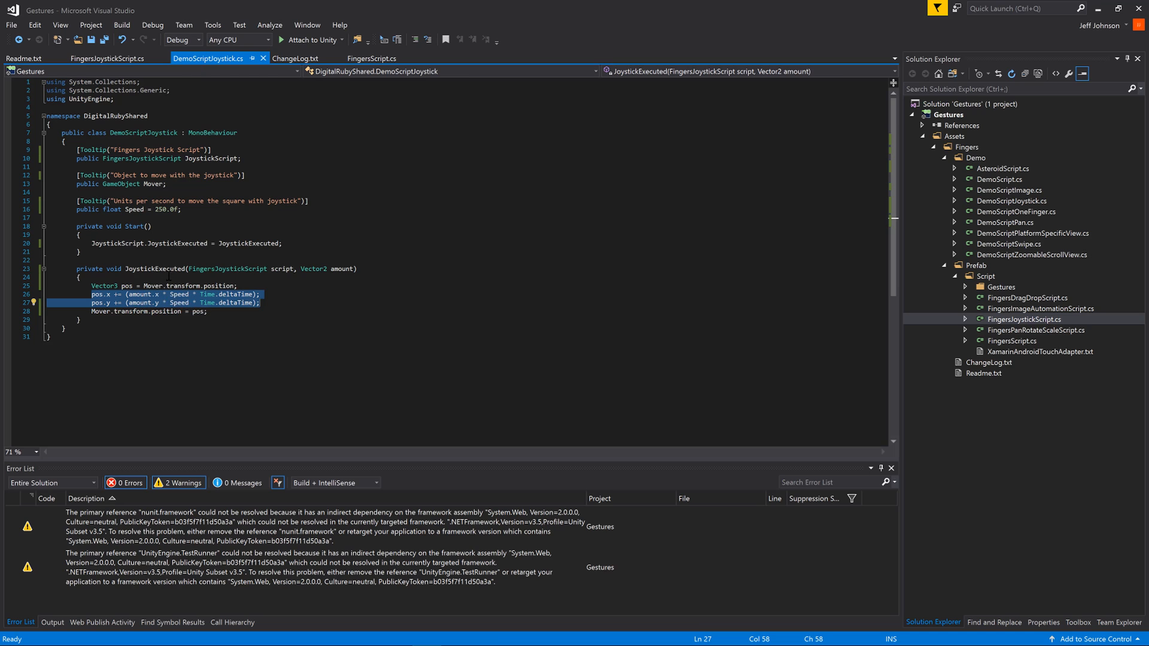
mouse_move(134, 208)
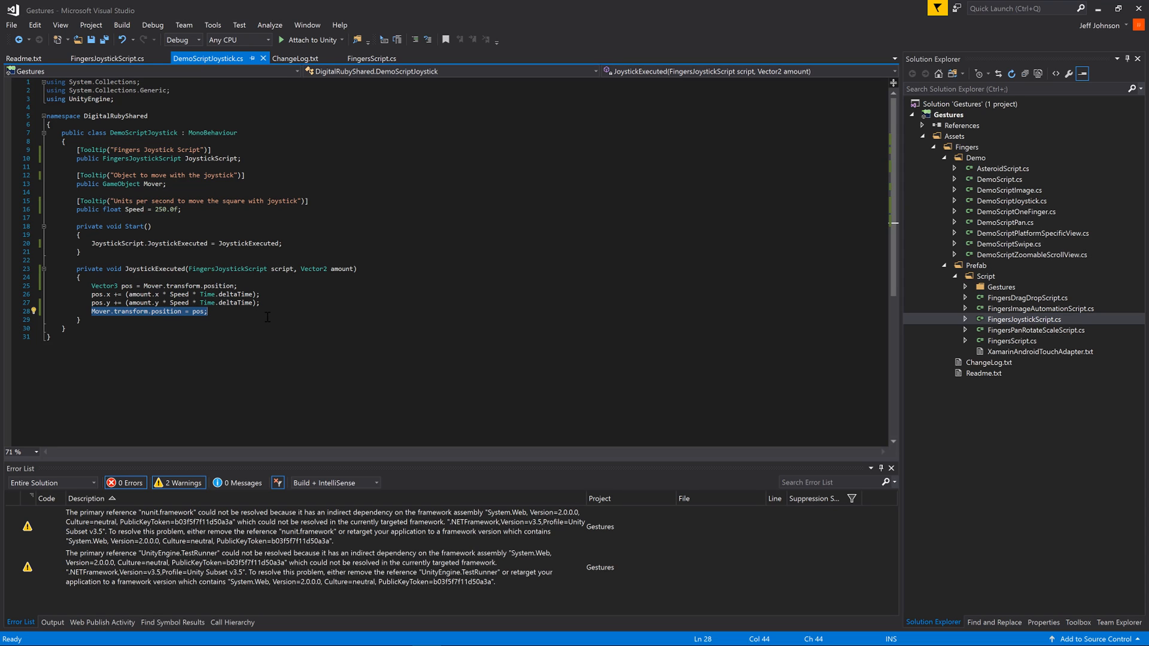
mouse_move(909, 190)
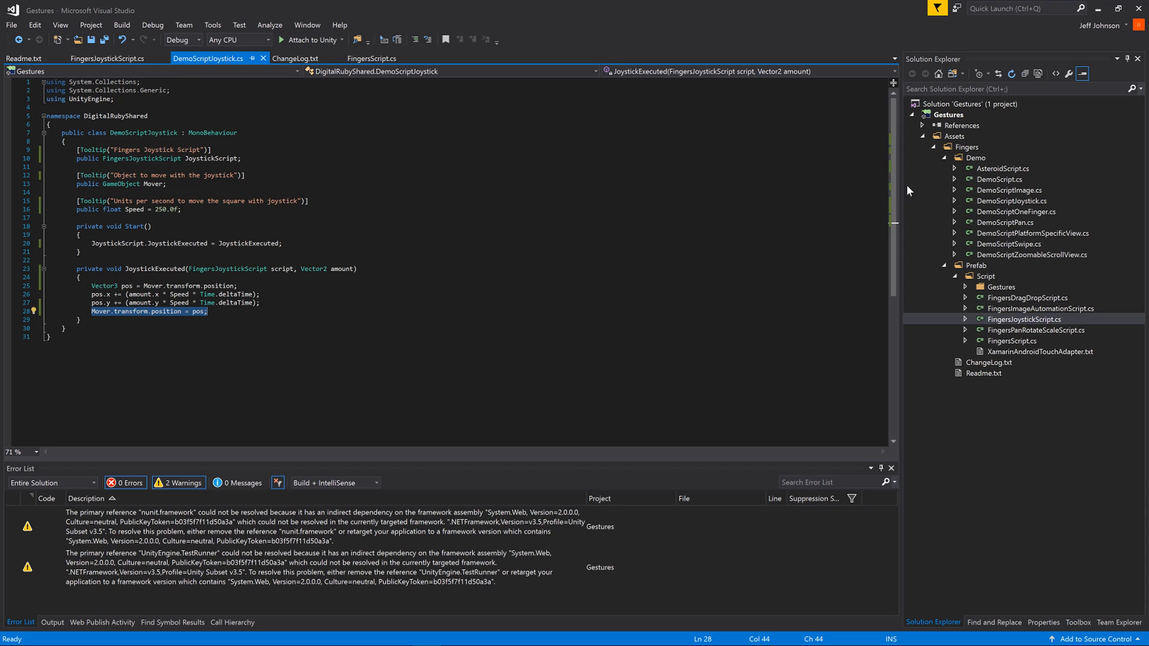